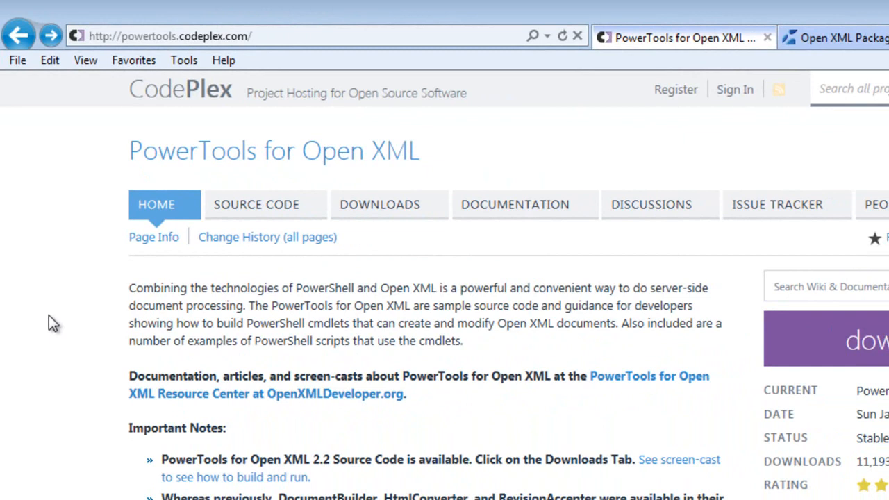
pyautogui.moveTo(388, 204)
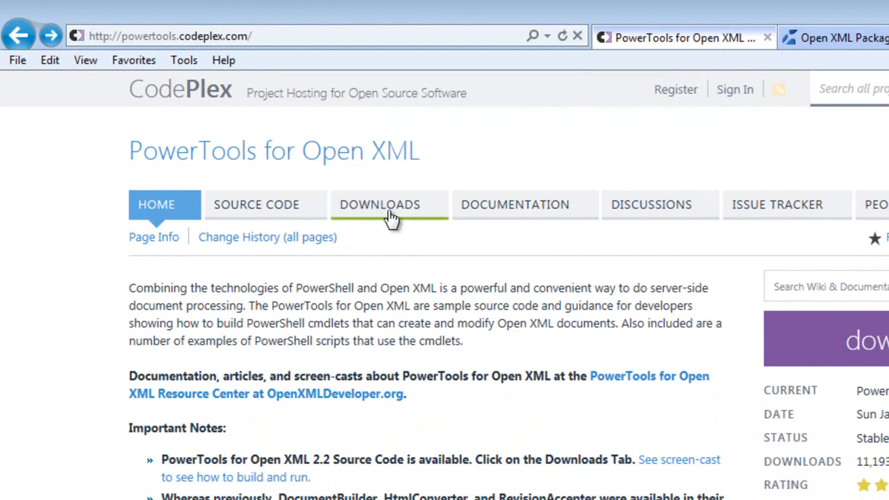
# Step: Show the PowerTools for Open XML downloads list down to PresentationBuilder 2.2.8
pyautogui.click(379, 204)
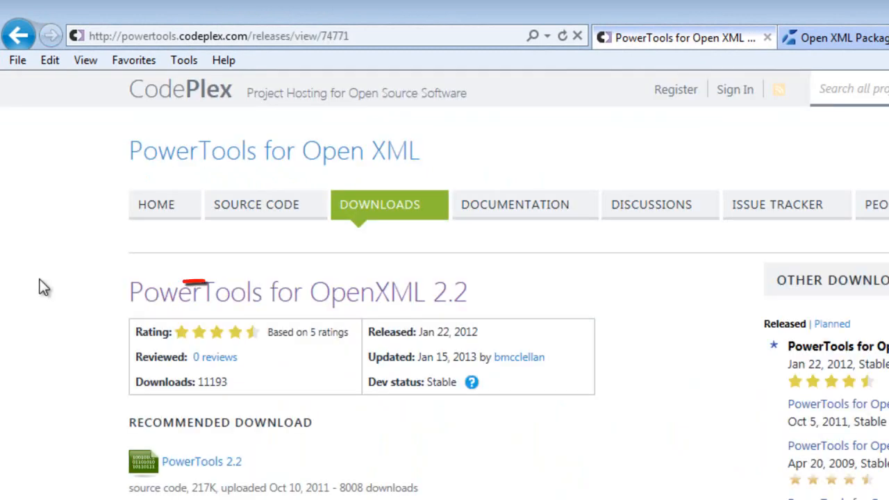
pyautogui.scroll(-3)
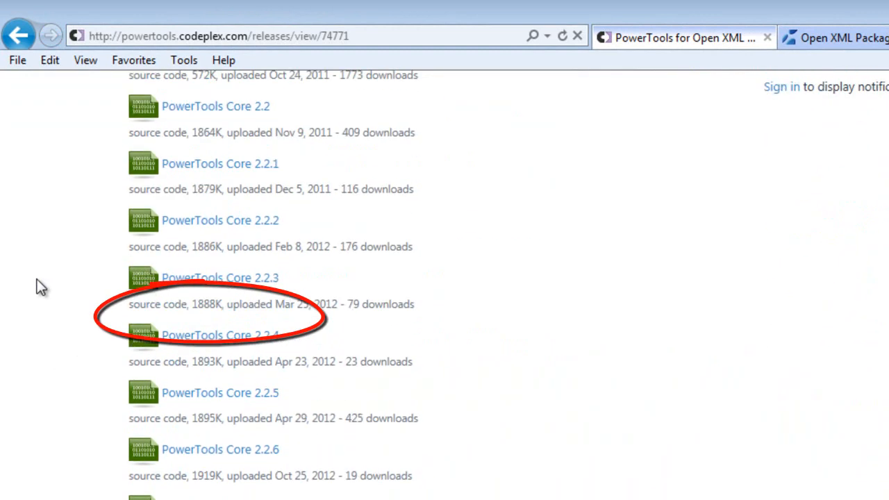
pyautogui.scroll(-3)
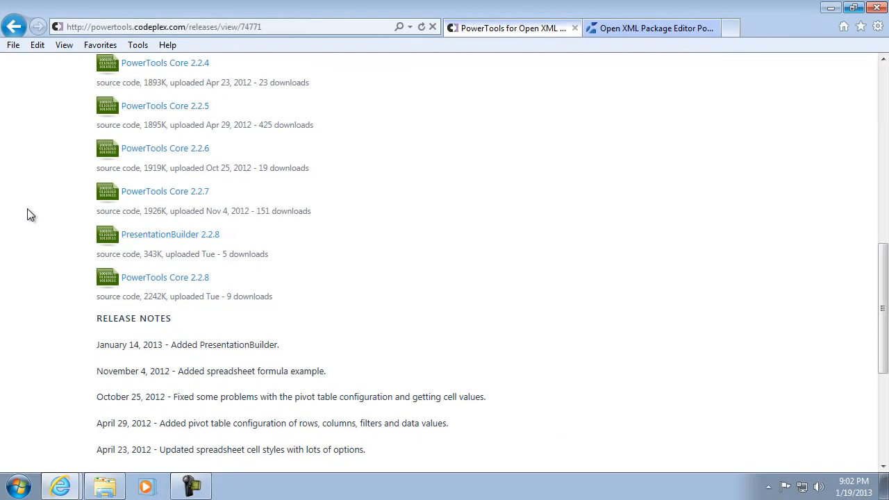
pyautogui.moveTo(165, 277)
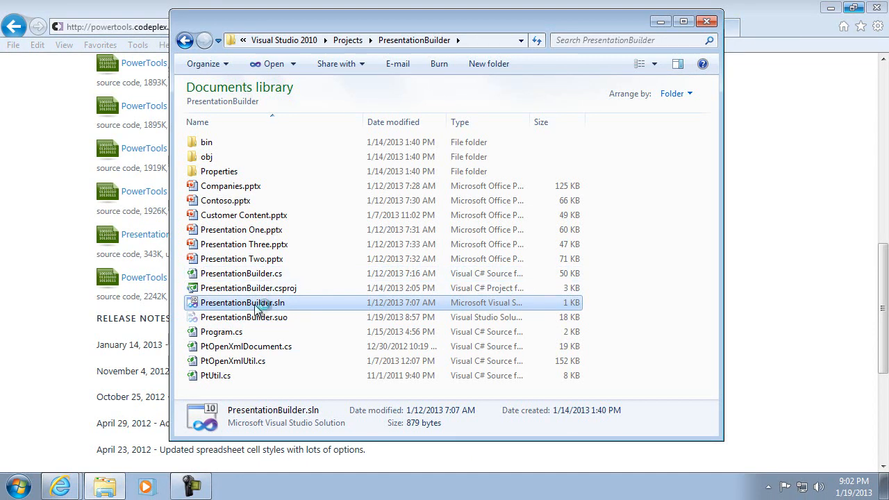
# Step: Load PresentationBuilder.sln into Visual Studio from its project folder
pyautogui.doubleClick(242, 302)
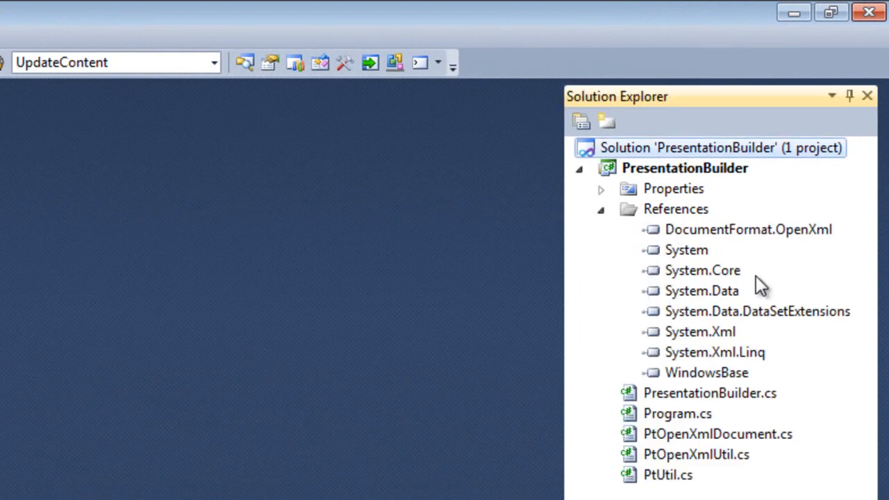
# Step: Inspect the DocumentFormat.OpenXml reference, collapse References and select Program.cs
pyautogui.click(747, 230)
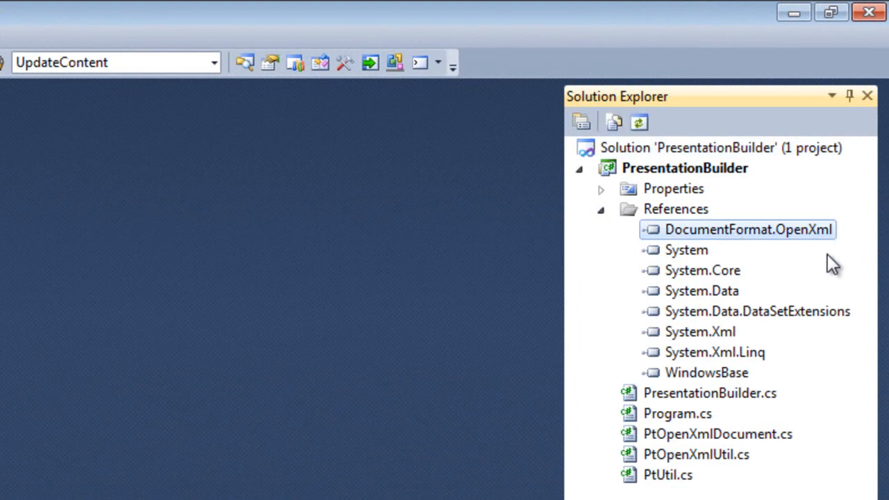
pyautogui.moveTo(840, 290)
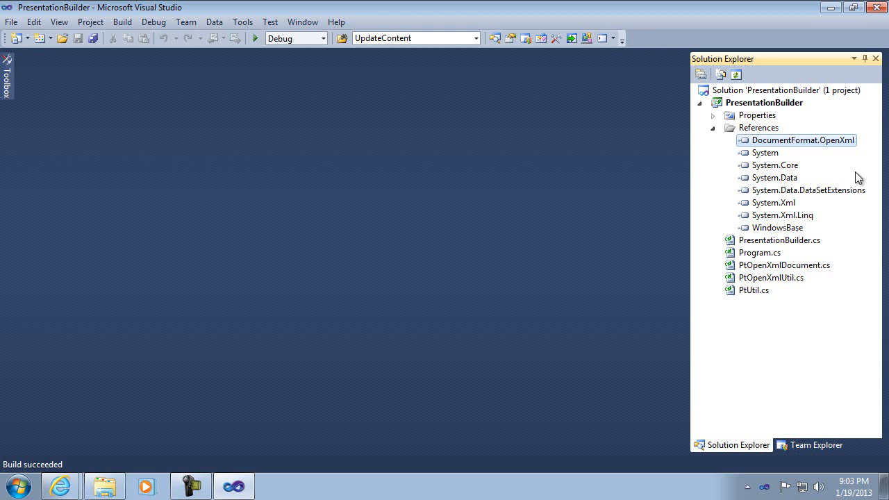
pyautogui.moveTo(806, 189)
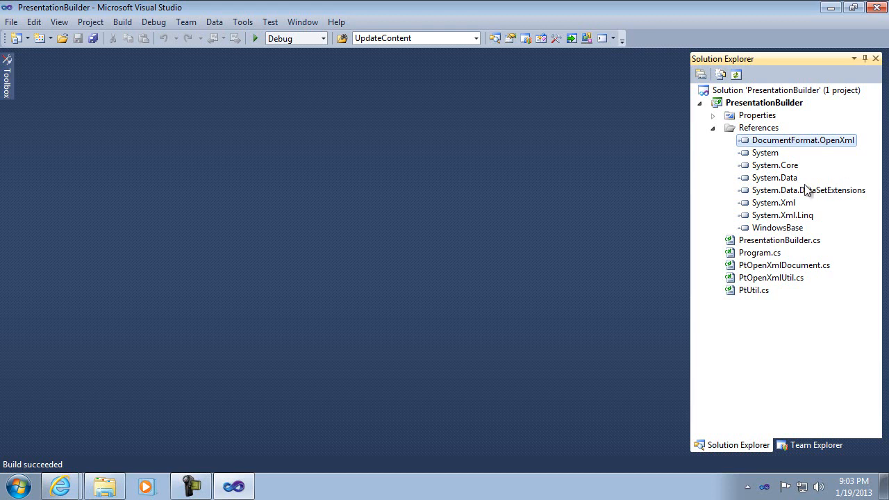
pyautogui.click(712, 128)
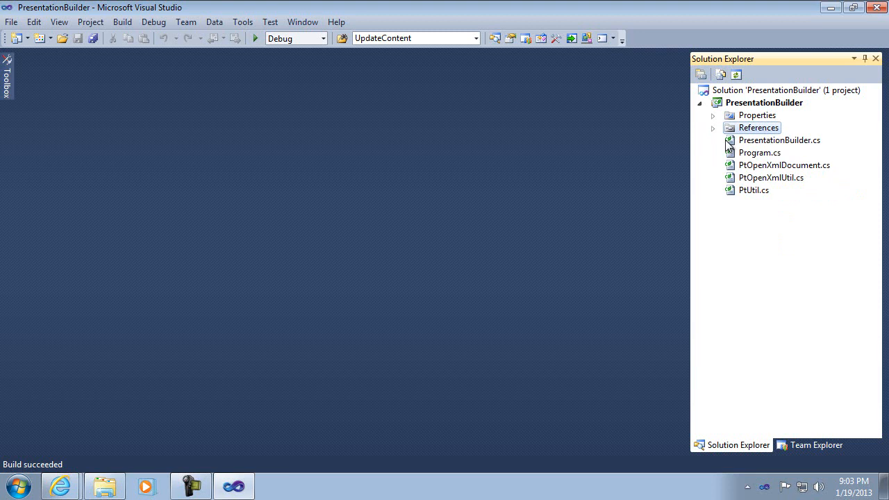
pyautogui.click(759, 153)
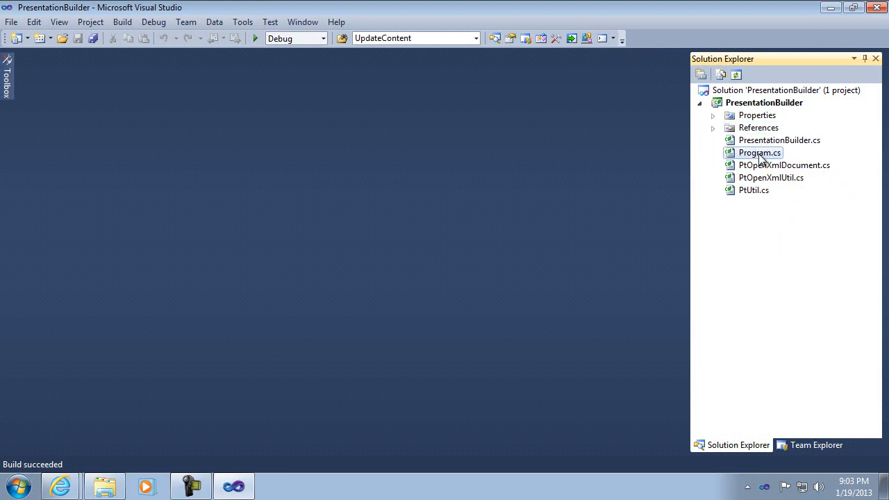
# Step: Read Program.cs Main, where SlideSource lists build Out1.pptx from Contoso.pptx slide ranges
pyautogui.doubleClick(759, 152)
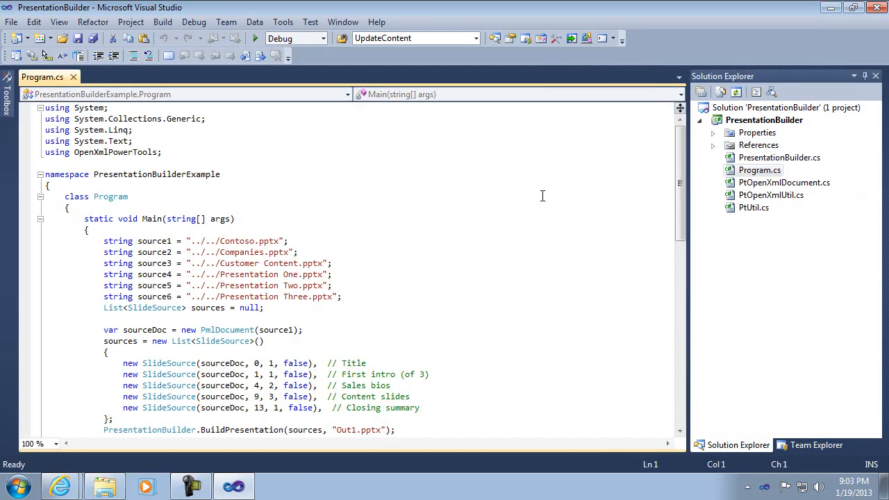
pyautogui.moveTo(681, 220)
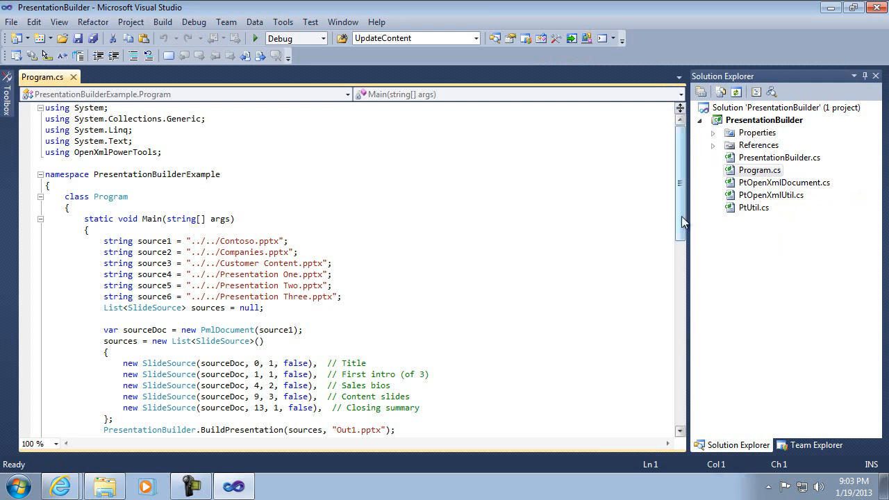
pyautogui.scroll(-3)
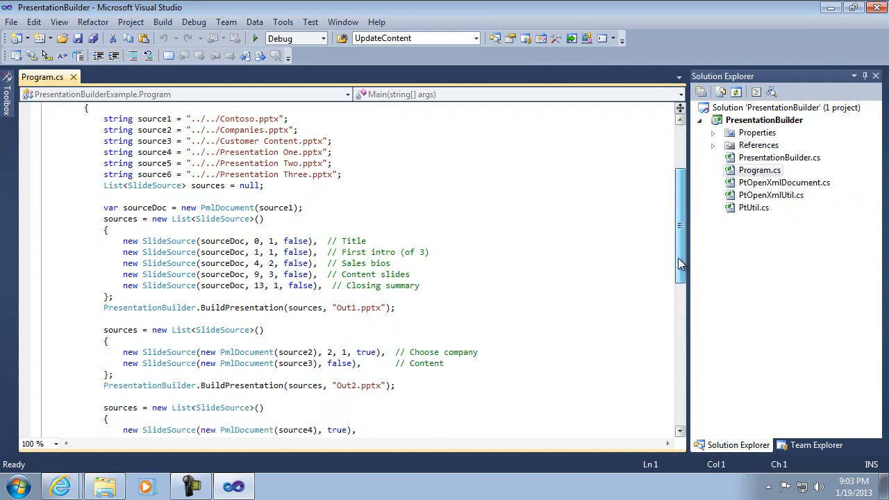
pyautogui.scroll(-3)
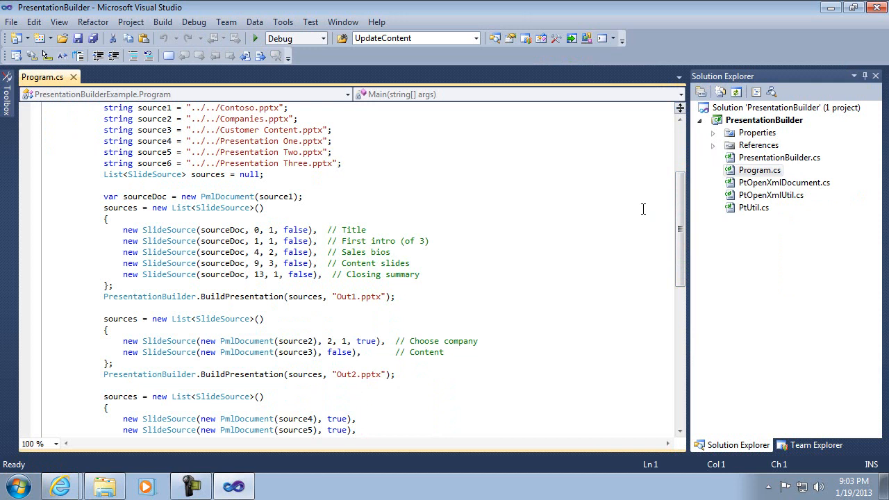
pyautogui.scroll(-3)
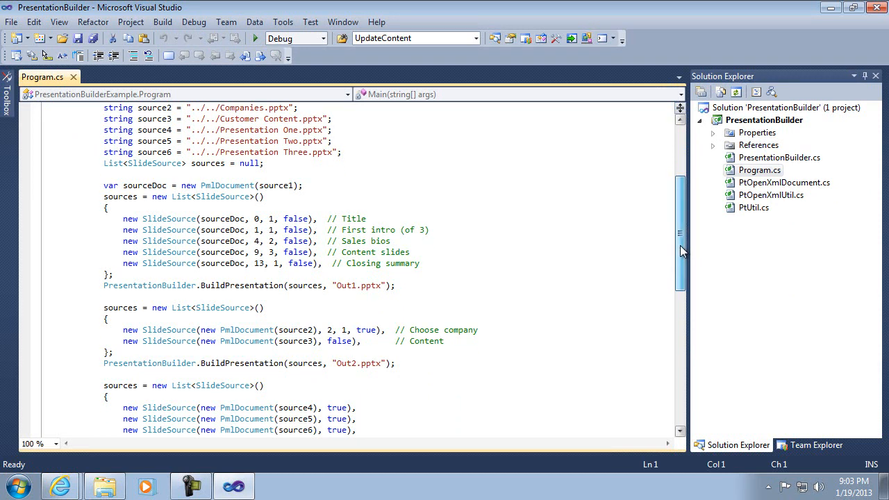
pyautogui.scroll(3)
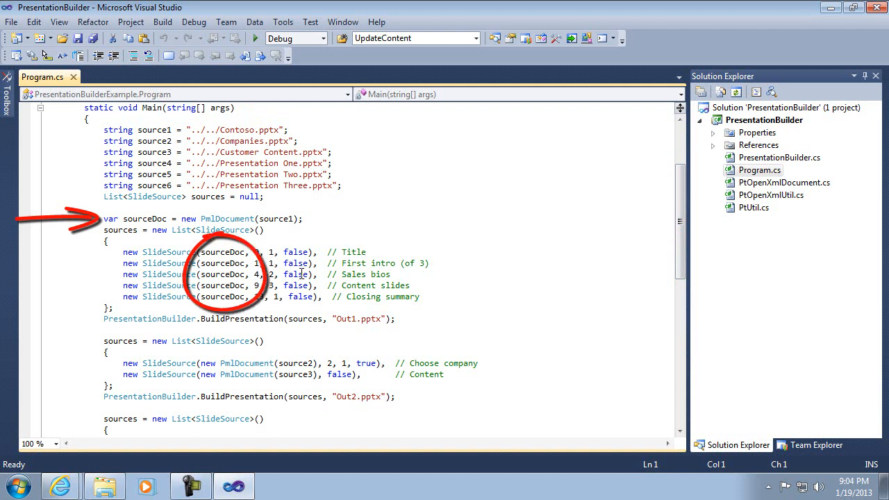
pyautogui.moveTo(444, 278)
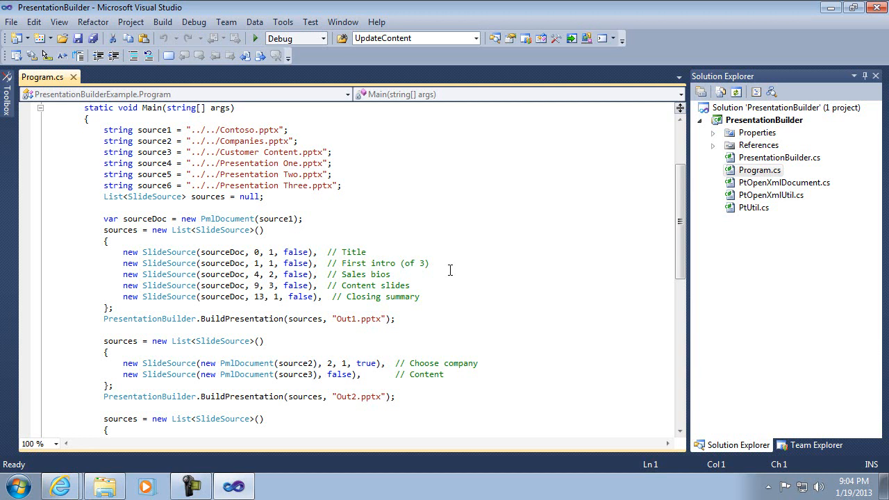
pyautogui.moveTo(456, 300)
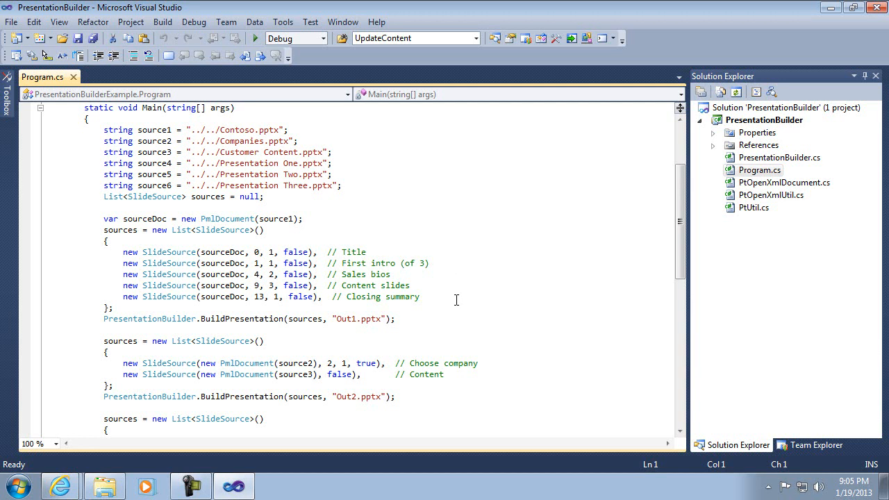
pyautogui.moveTo(467, 285)
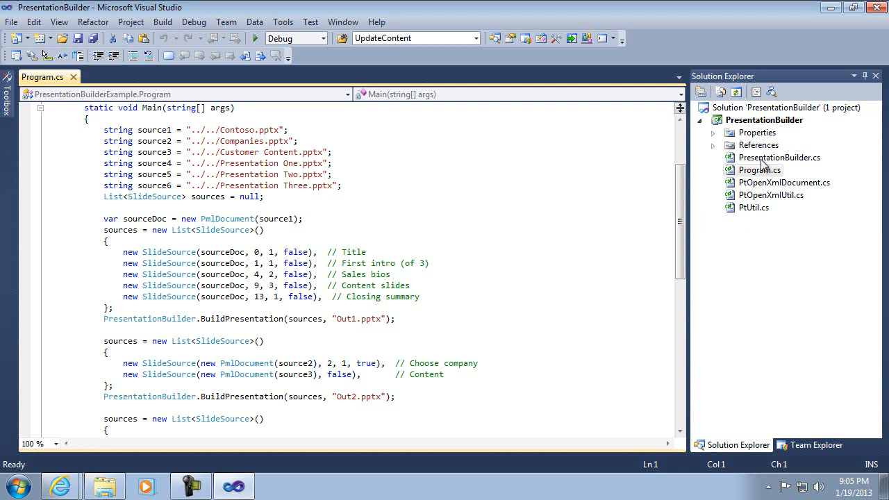
# Step: Read the SlideSource class and its three keepMaster constructors in PresentationBuilder.cs
pyautogui.doubleClick(779, 158)
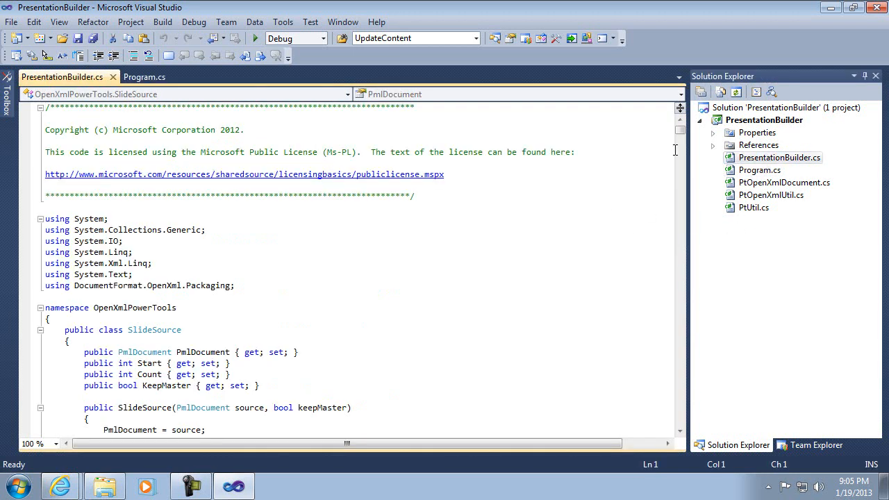
pyautogui.scroll(-3)
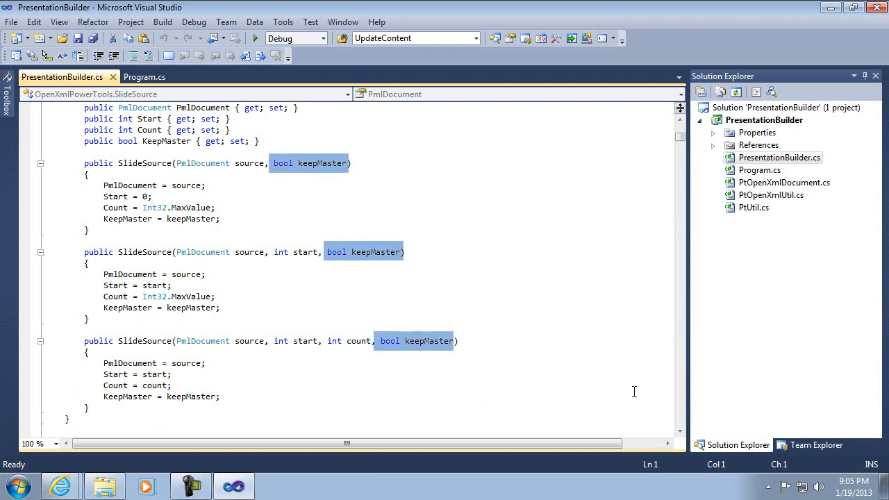
pyautogui.moveTo(634, 349)
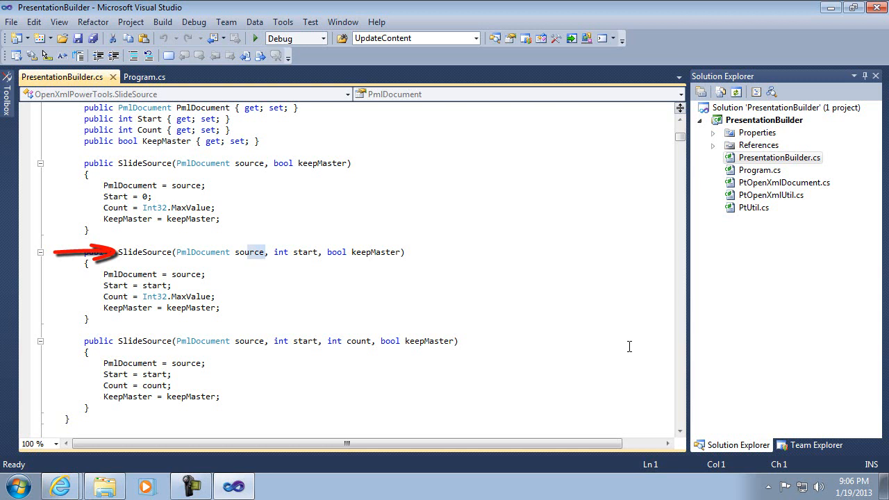
# Step: Highlight the source parameter of the start-index SlideSource constructor and return to Program.cs
pyautogui.doubleClick(251, 251)
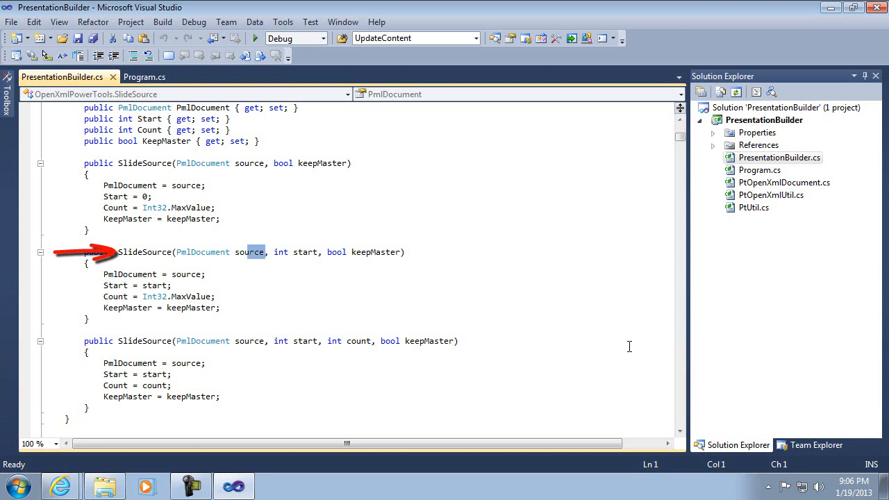
pyautogui.click(145, 77)
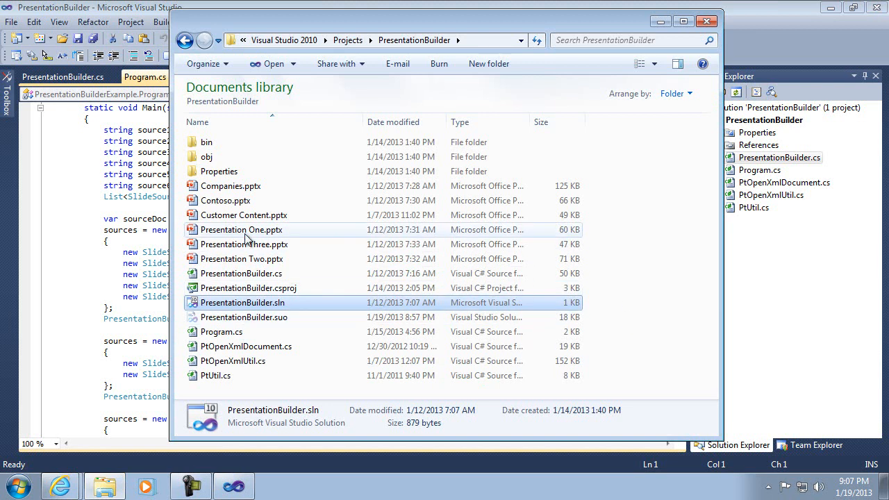
pyautogui.moveTo(241, 229)
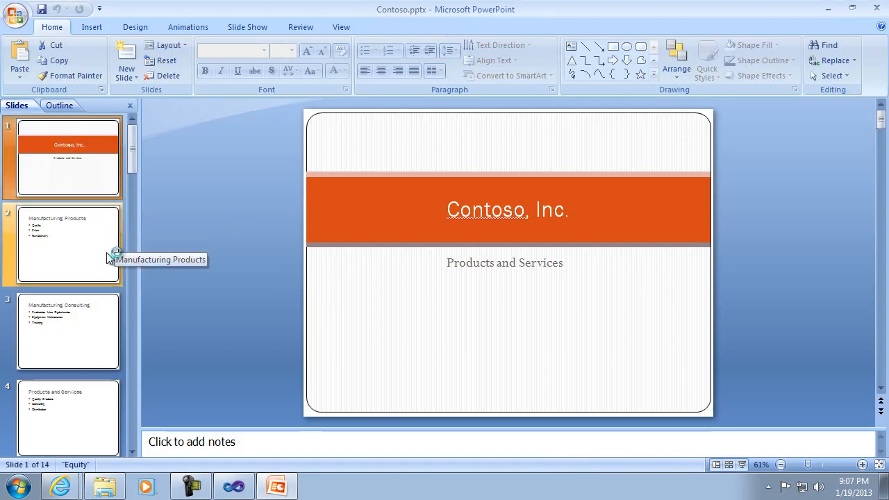
# Step: Browse Contoso.pptx slides, including Manufacturing Consulting and Products and Services
pyautogui.click(68, 330)
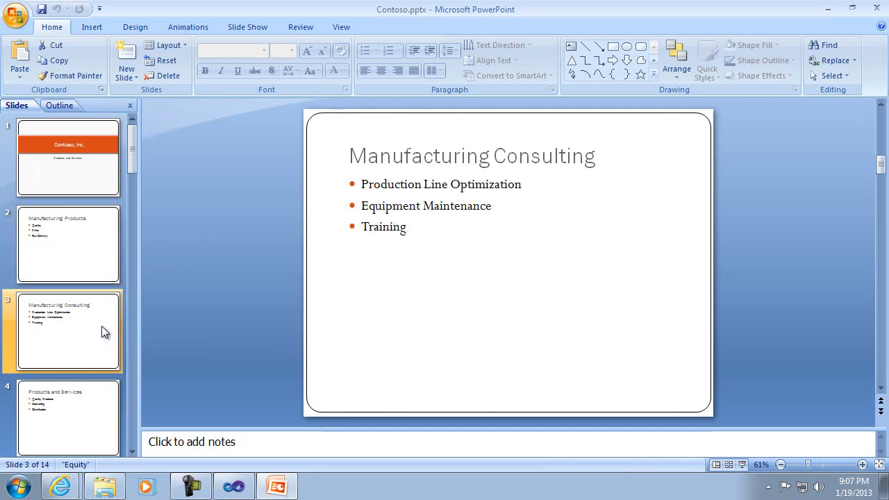
pyautogui.click(68, 417)
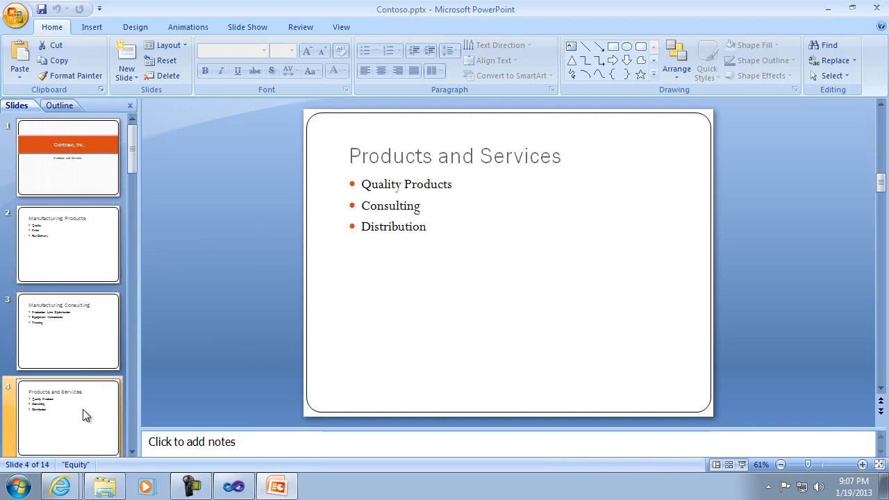
pyautogui.scroll(-3)
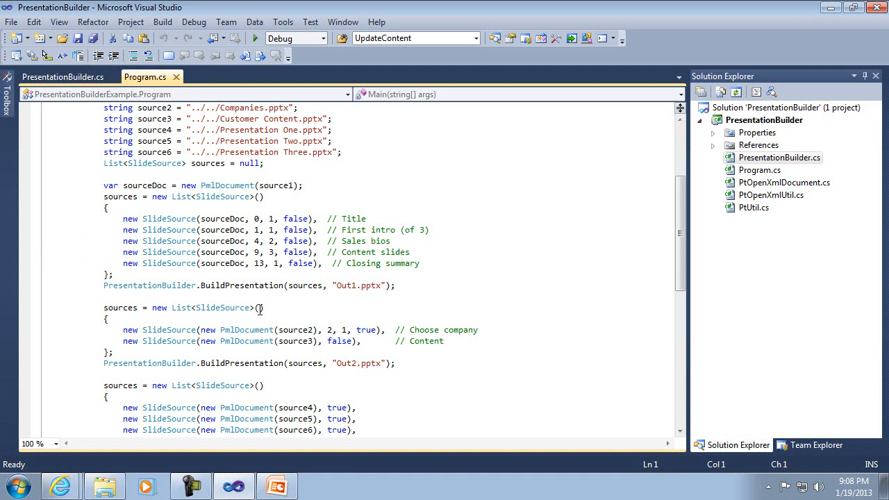
pyautogui.click(277, 485)
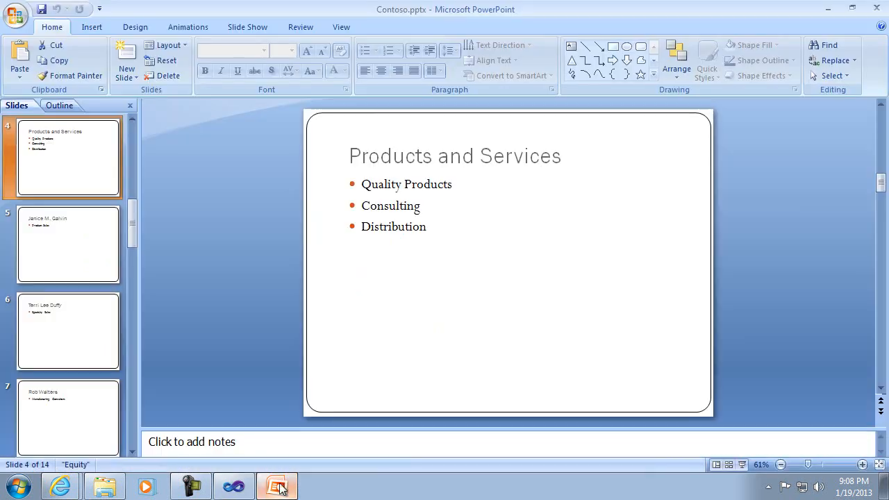
pyautogui.click(68, 244)
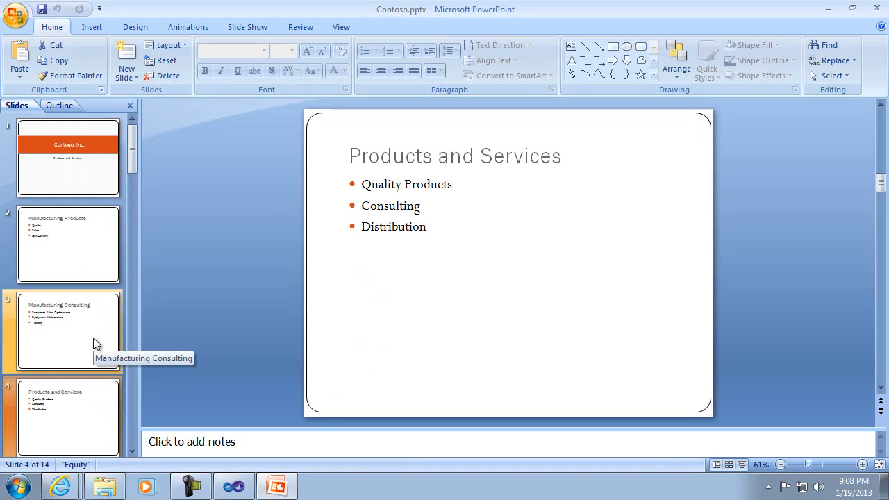
pyautogui.moveTo(272, 294)
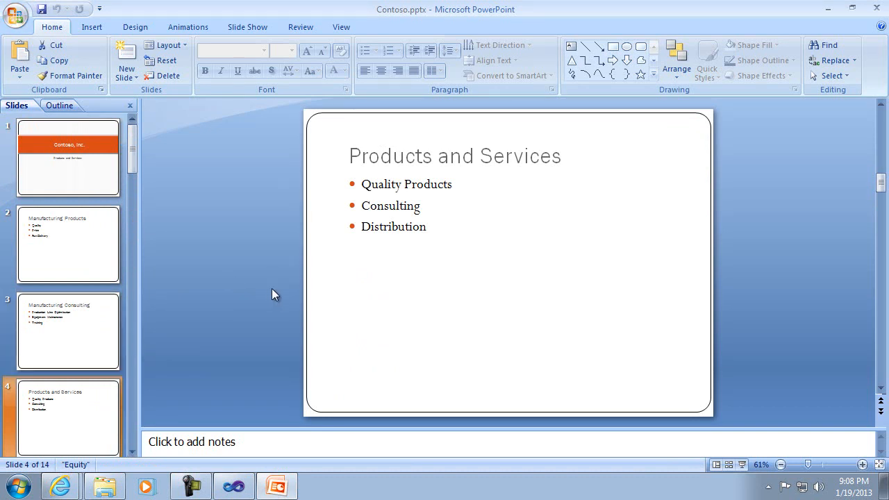
pyautogui.moveTo(256, 418)
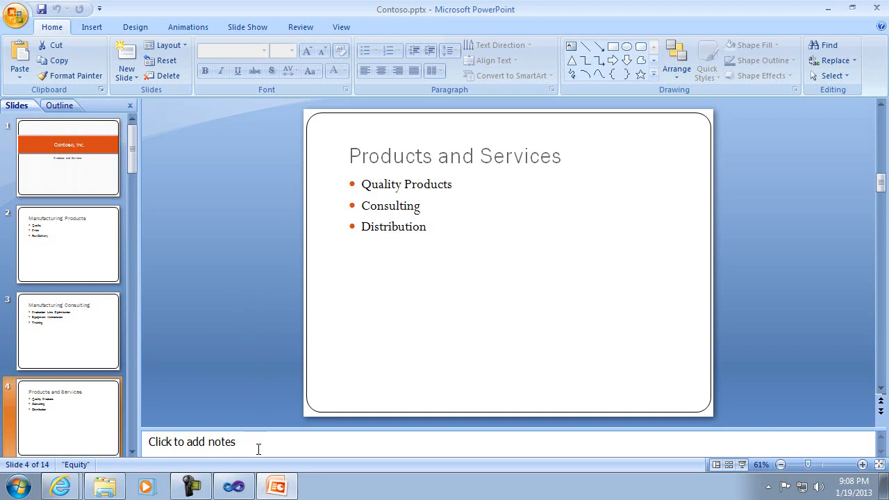
pyautogui.moveTo(249, 476)
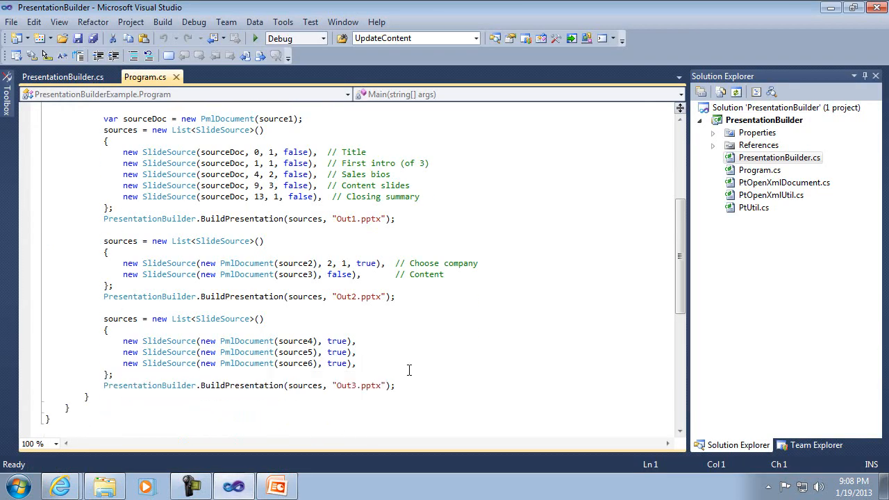
# Step: Highlight the BuildPresentation calls that produce Out1.pptx, Out2.pptx and Out3.pptx
pyautogui.scroll(-3)
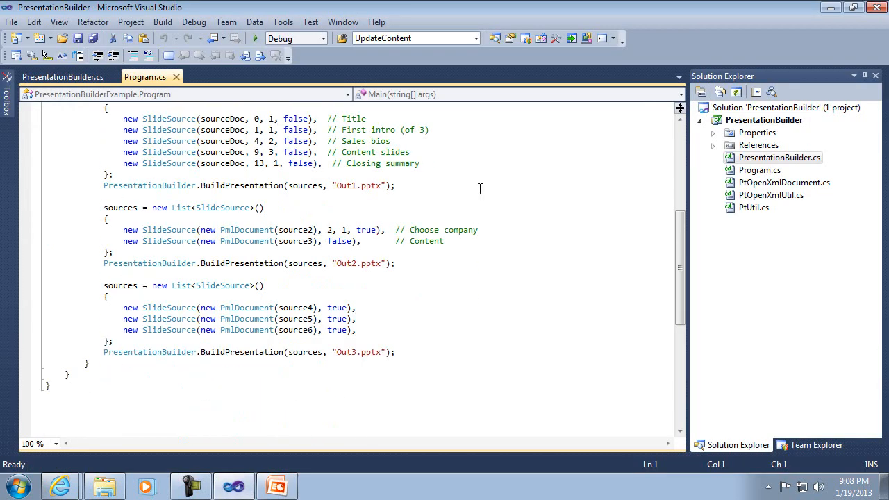
pyautogui.moveTo(268, 108); pyautogui.dragTo(327, 177)
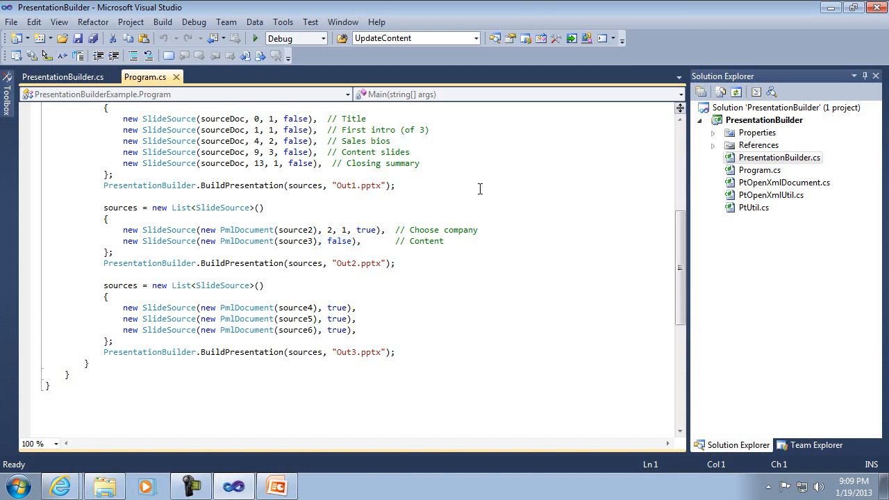
pyautogui.moveTo(458, 166)
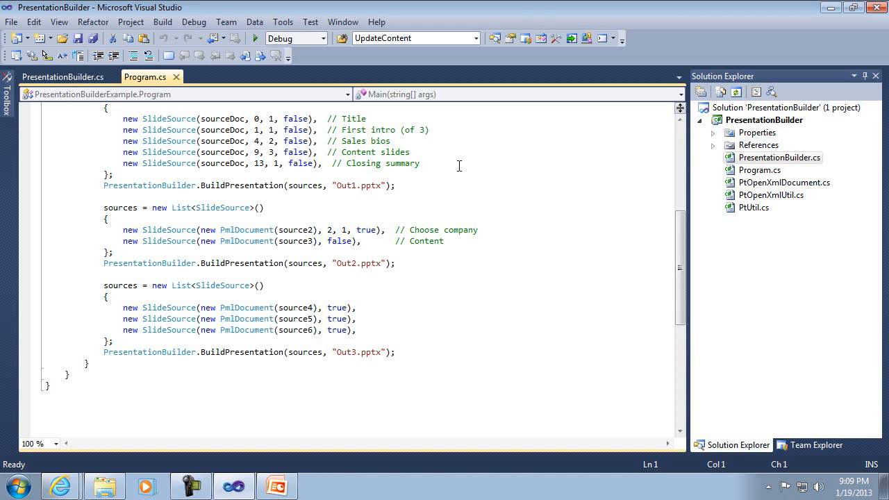
pyautogui.moveTo(276, 397)
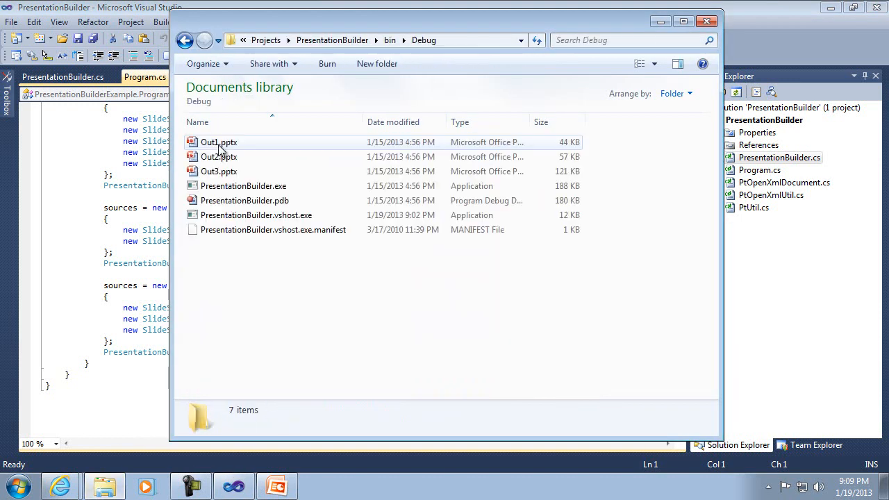
# Step: Open the generated Out1.pptx and Out2.pptx decks from bin\Debug
pyautogui.doubleClick(219, 141)
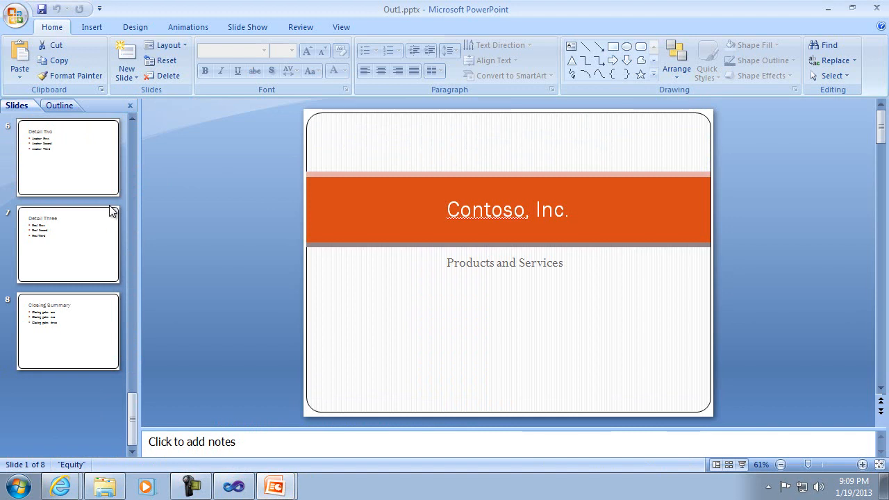
pyautogui.moveTo(159, 356)
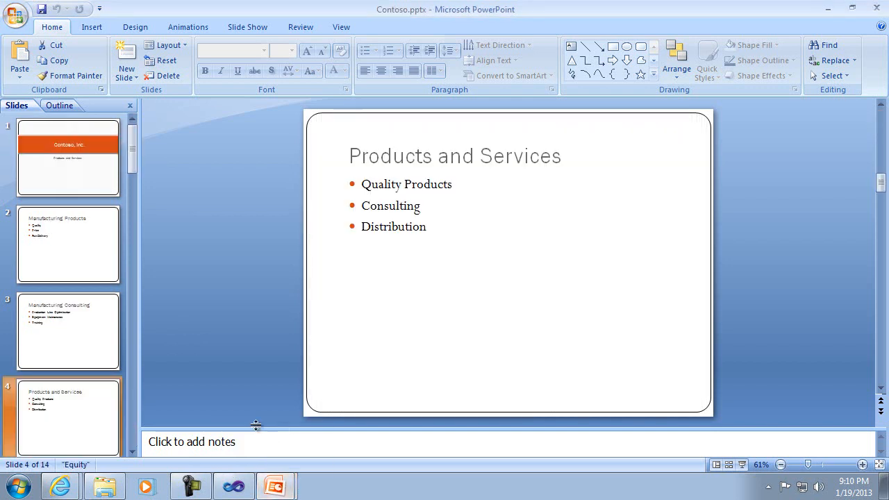
pyautogui.scroll(-3)
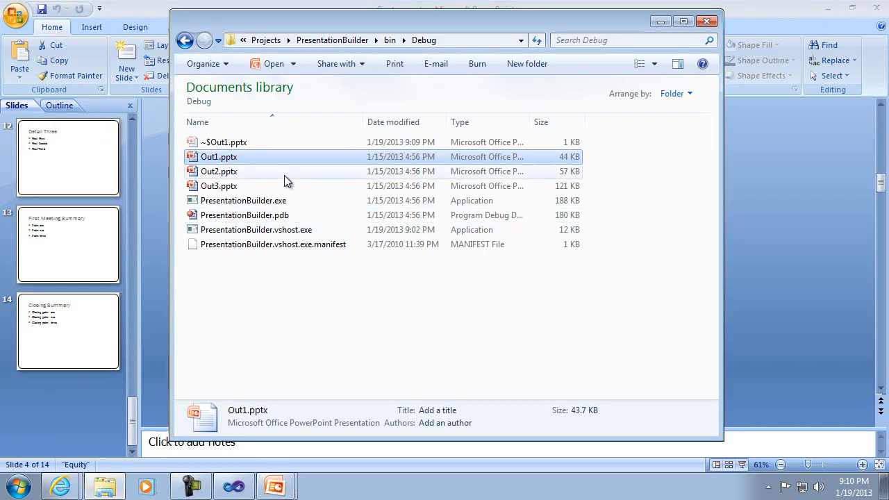
pyautogui.doubleClick(219, 172)
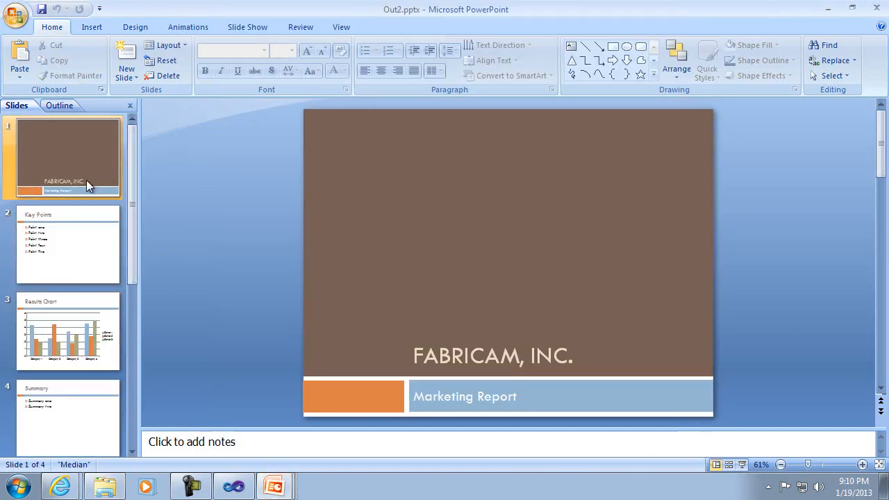
# Step: Step through Out2's Fabricam slides from Key Points to the Summary slide
pyautogui.click(68, 243)
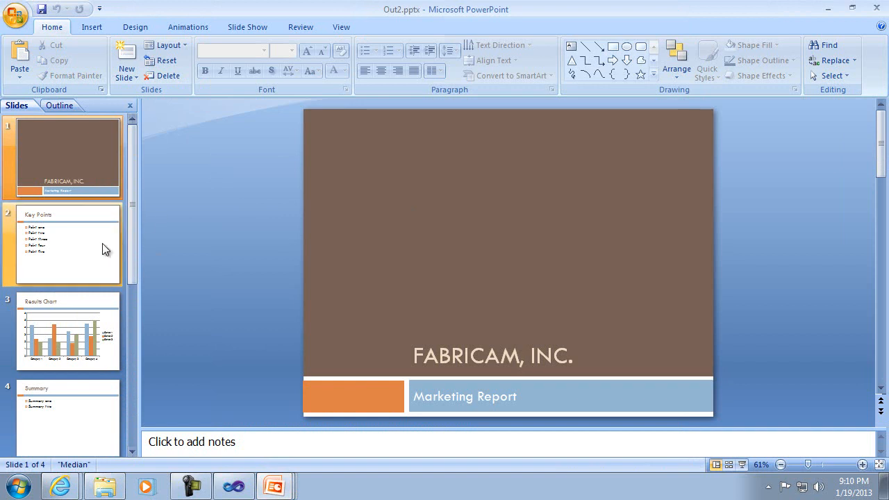
pyautogui.click(68, 416)
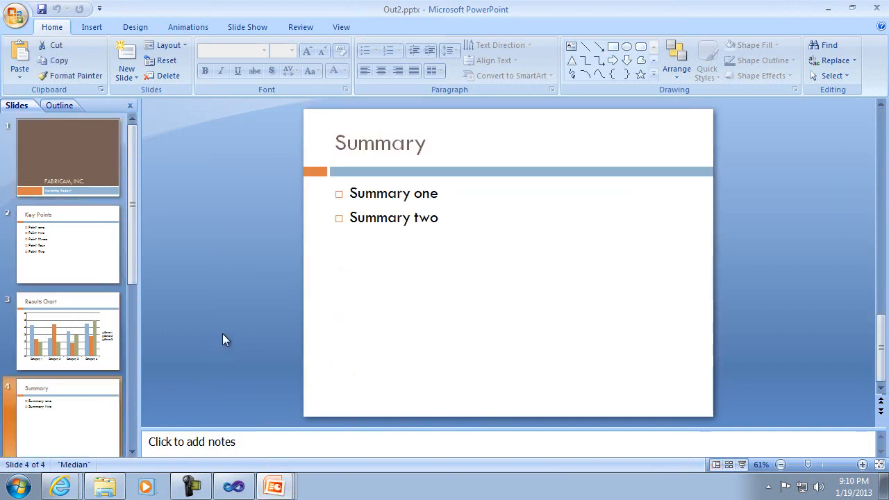
pyautogui.moveTo(194, 309)
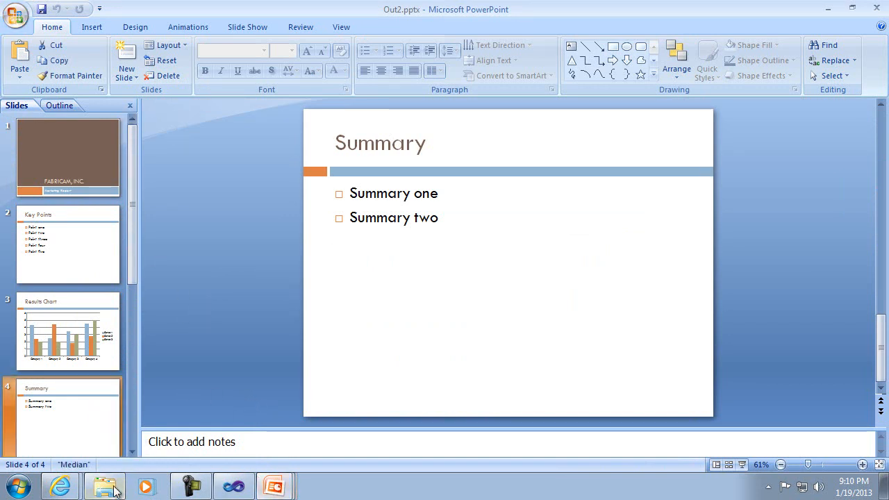
# Step: Open Out3.pptx and browse its 18 merged, differently themed slides
pyautogui.click(105, 485)
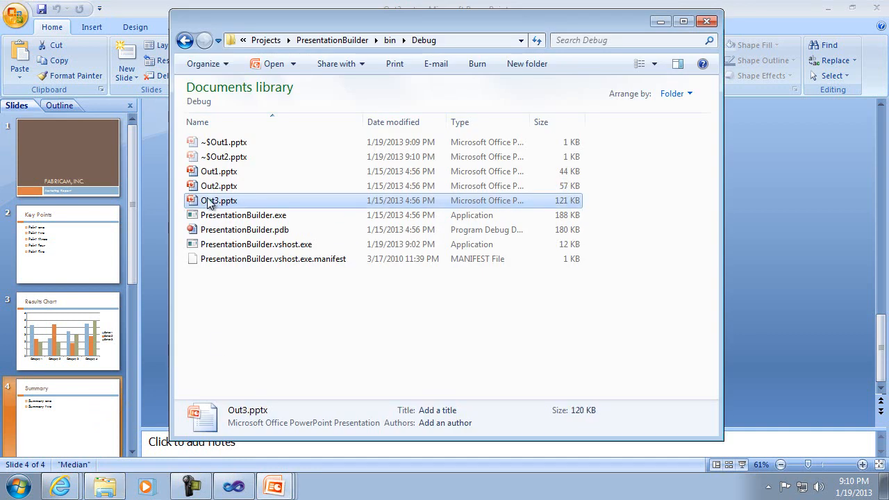
pyautogui.doubleClick(219, 200)
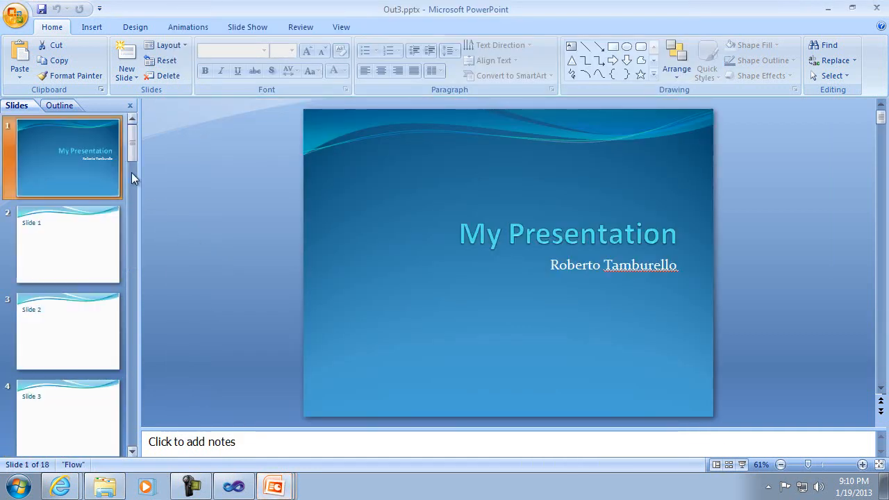
pyautogui.scroll(-3)
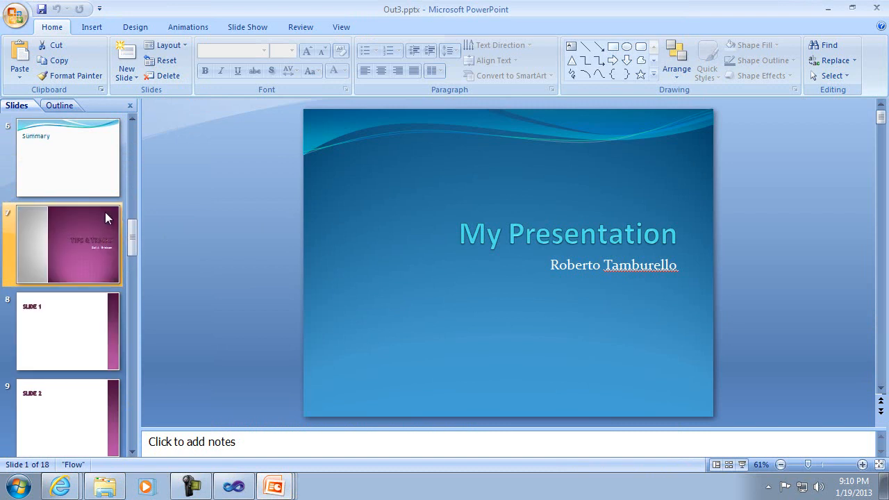
pyautogui.scroll(-3)
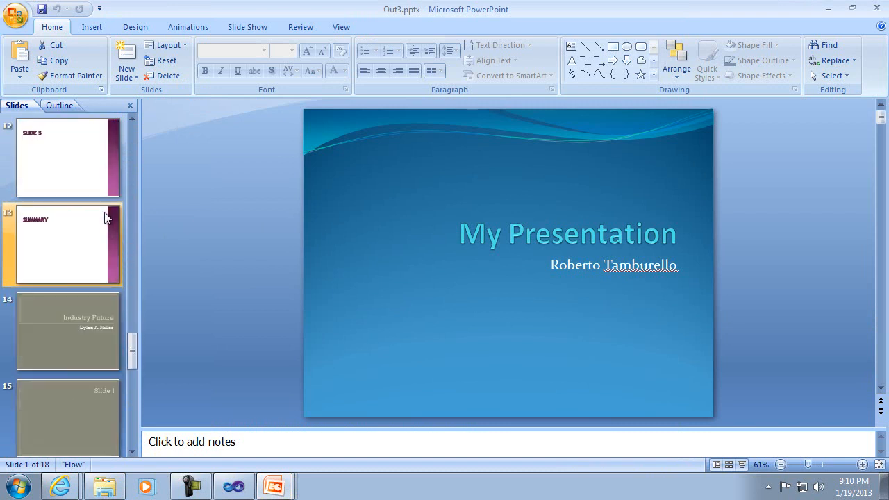
pyautogui.scroll(-3)
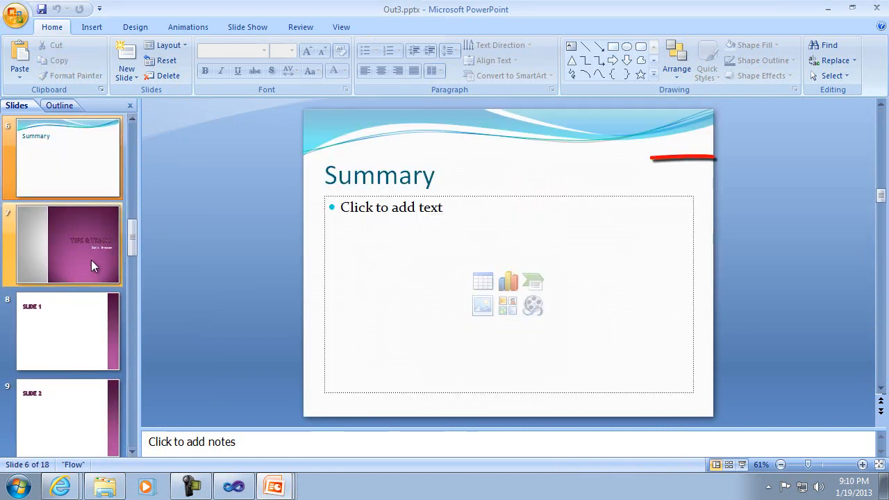
pyautogui.click(68, 245)
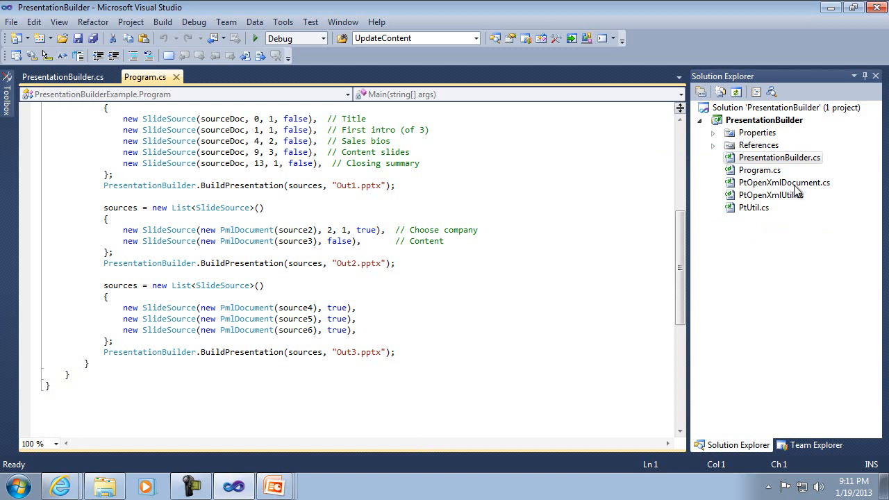
pyautogui.moveTo(797, 192)
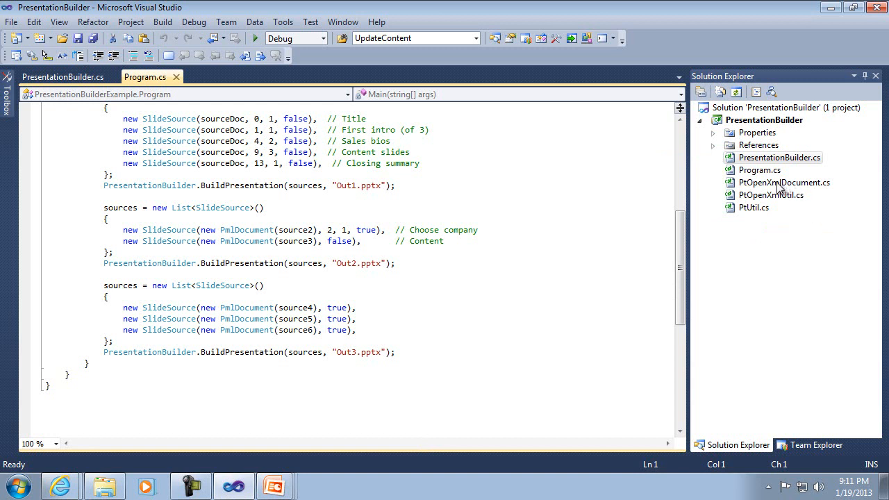
# Step: Open PtOpenXmlDocument.cs and read through its CreateWordprocessingDocument and CreateSpreadsheetDocument methods
pyautogui.doubleClick(784, 182)
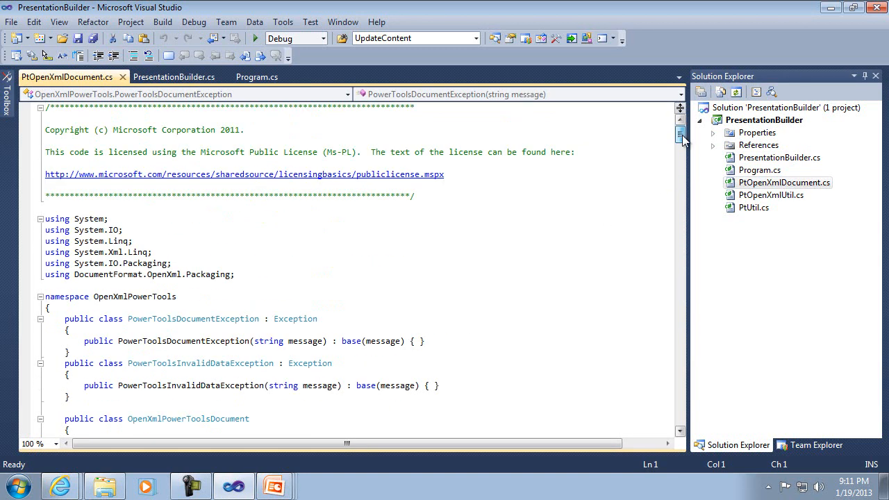
pyautogui.scroll(-3)
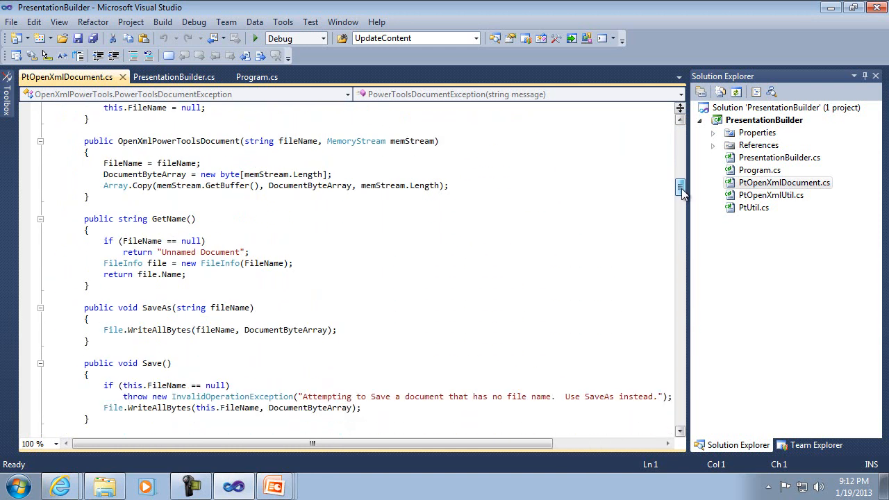
pyautogui.scroll(-3)
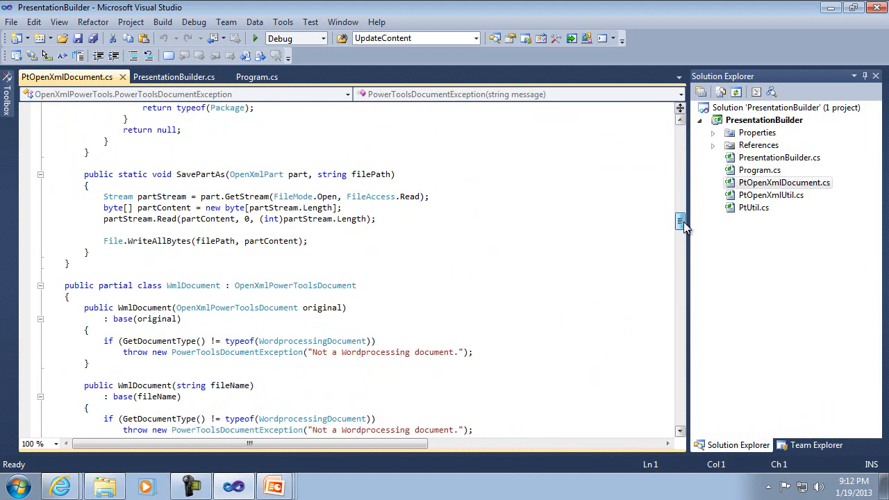
pyautogui.scroll(-3)
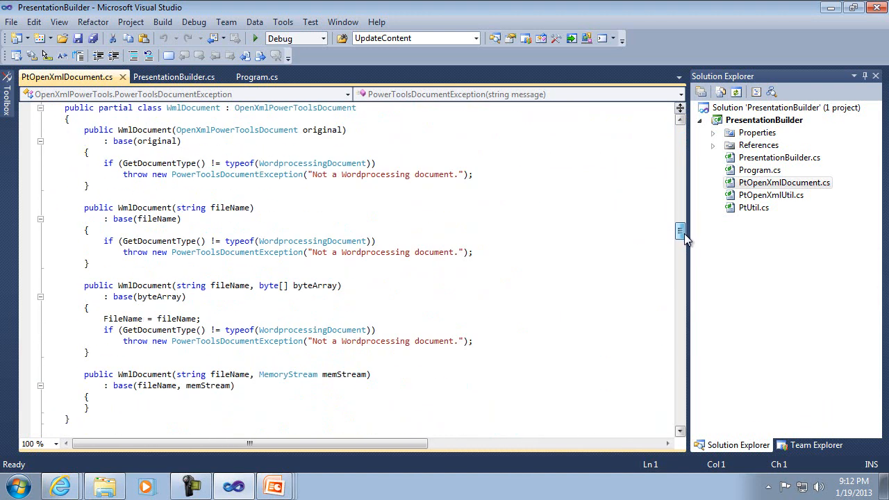
pyautogui.scroll(-3)
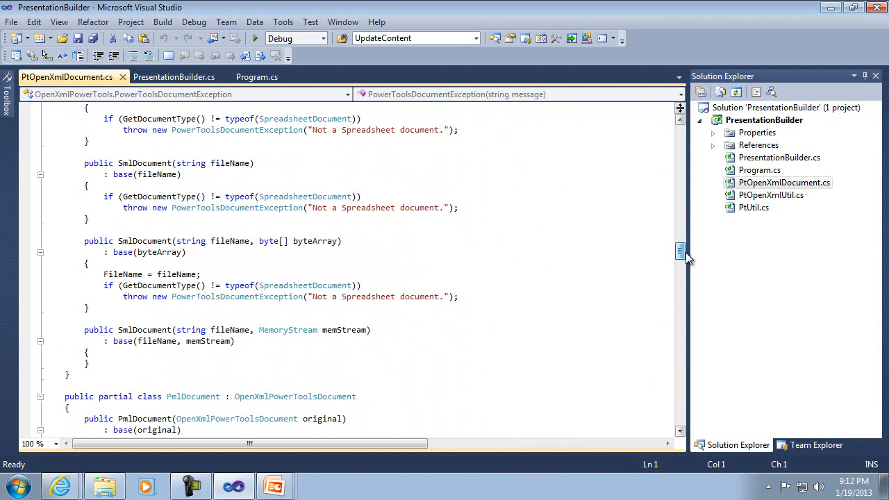
pyautogui.scroll(-3)
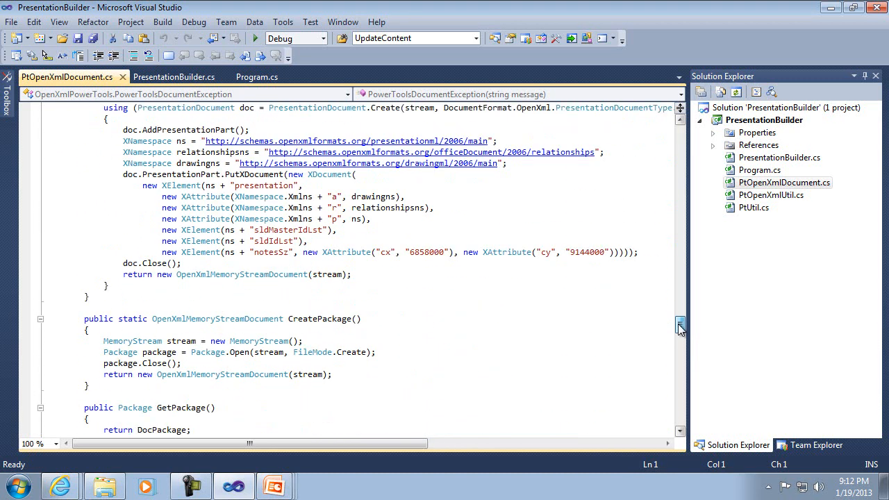
# Step: Continue down PtOpenXmlDocument.cs to review the CreatePresentationDocument method
pyautogui.scroll(-3)
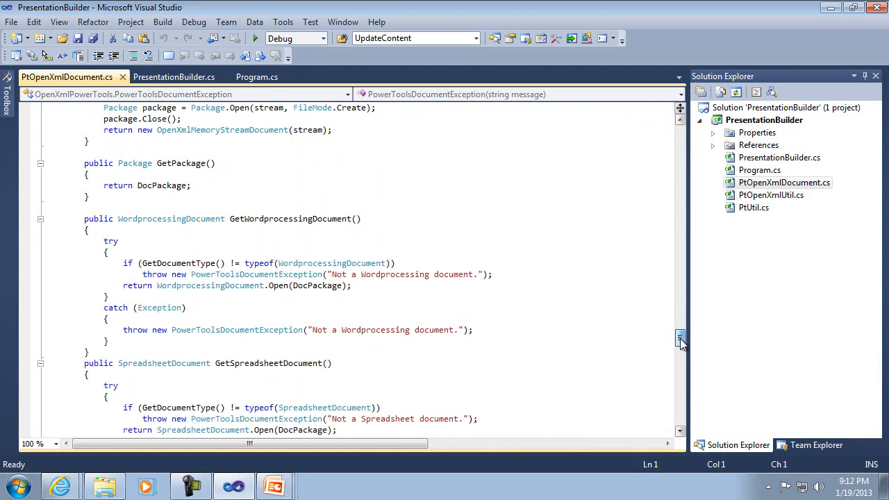
pyautogui.scroll(-3)
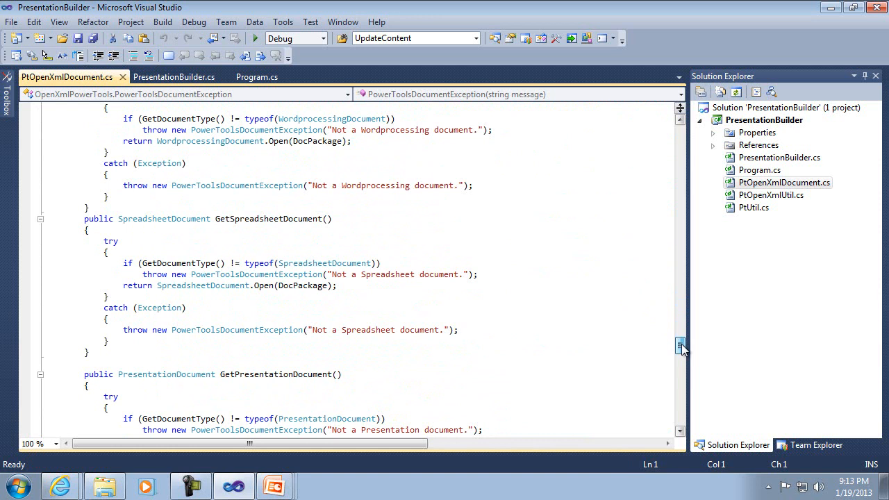
pyautogui.scroll(-3)
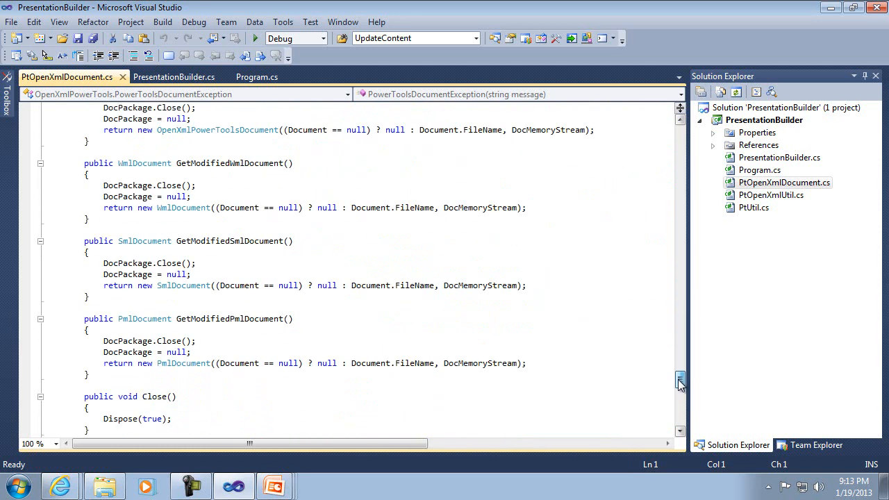
pyautogui.scroll(-3)
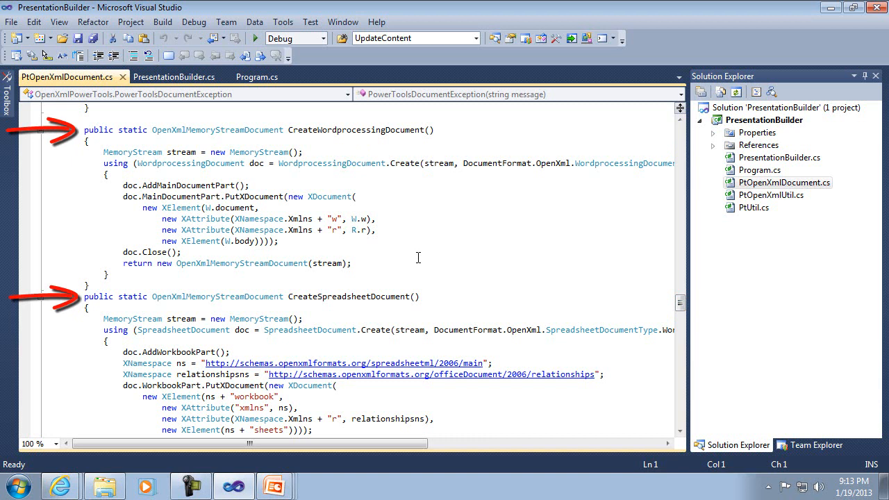
pyautogui.scroll(-3)
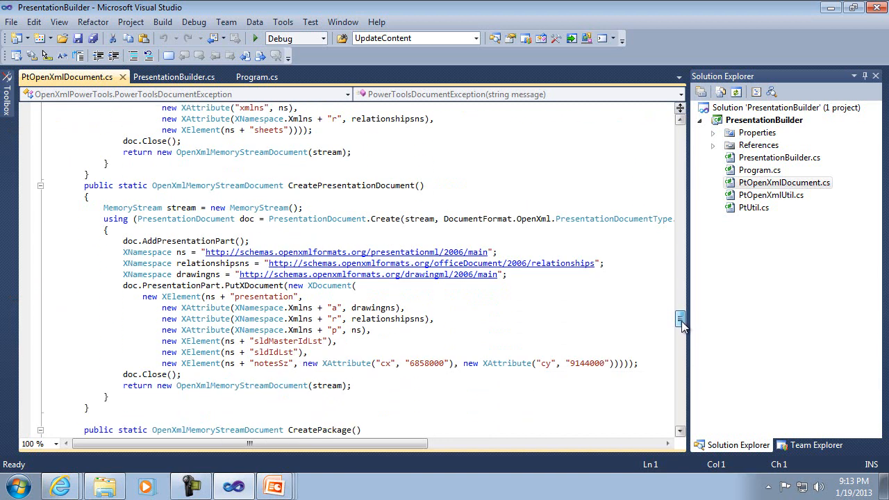
pyautogui.scroll(-3)
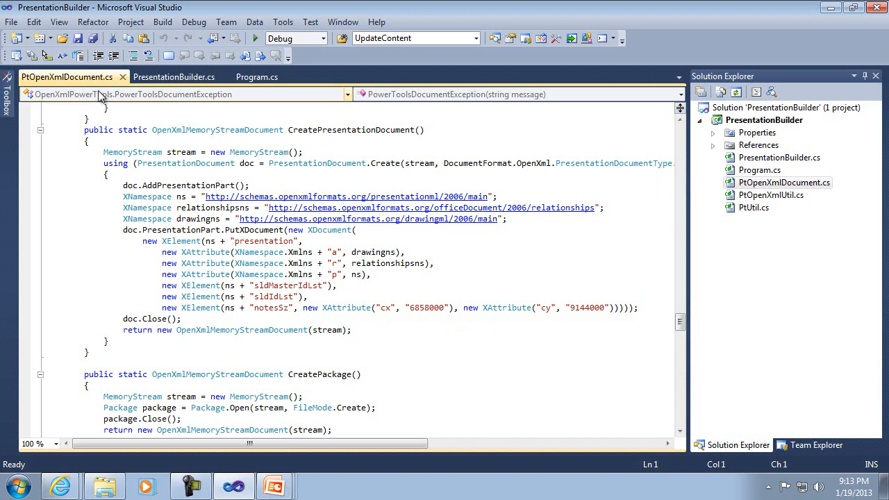
pyautogui.moveTo(123, 78)
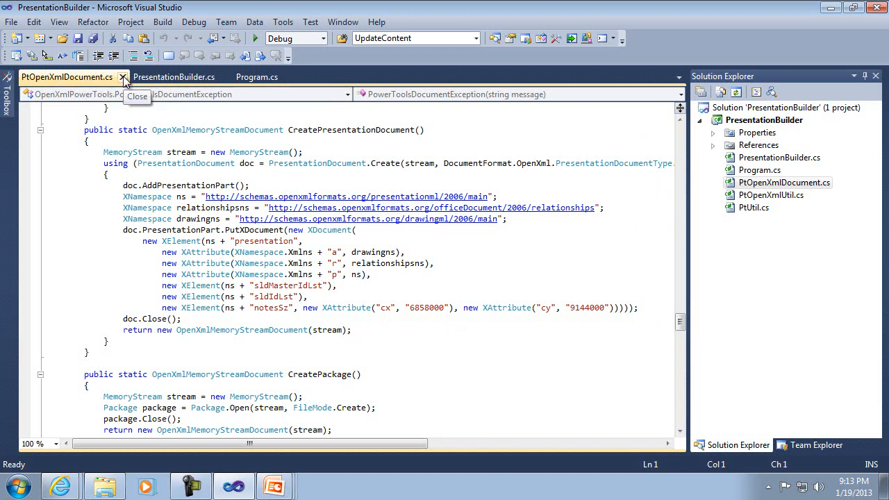
# Step: Close PtOpenXmlDocument.cs and open PtOpenXmlUtil.cs, reading past GetXDocument and LogicalChildrenContent to the bibliography XNames
pyautogui.click(123, 76)
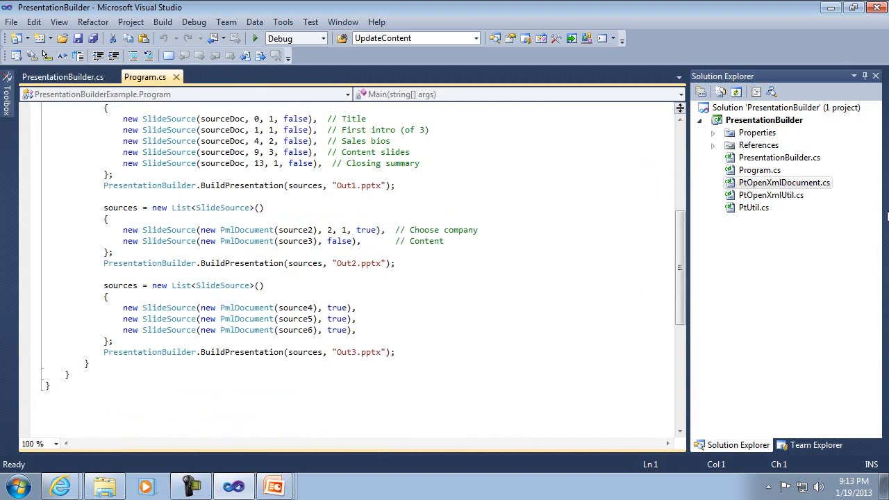
pyautogui.click(770, 195)
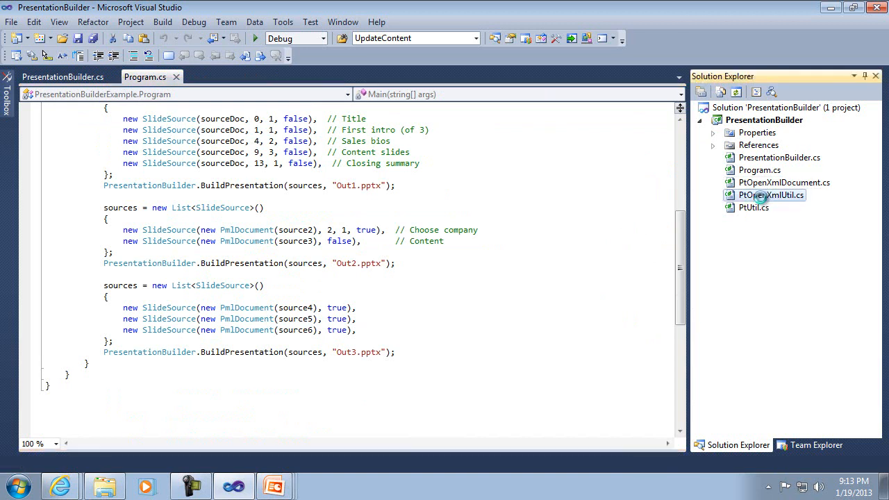
pyautogui.doubleClick(770, 195)
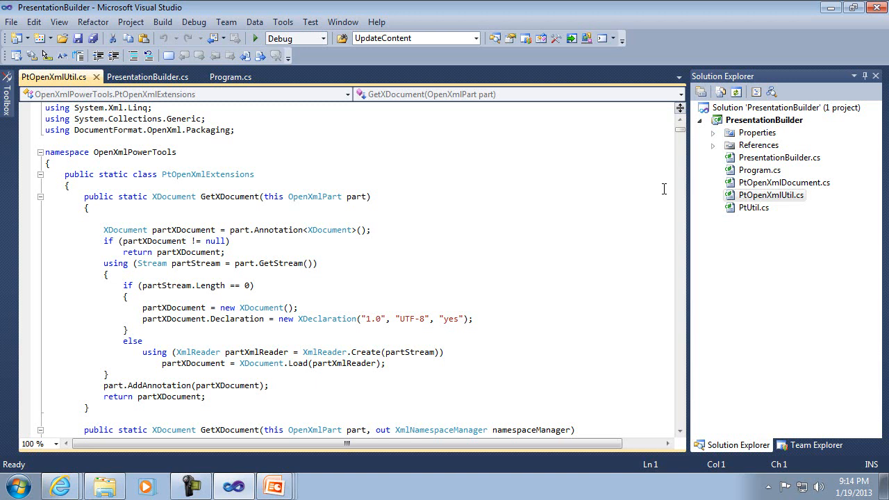
pyautogui.moveTo(593, 250)
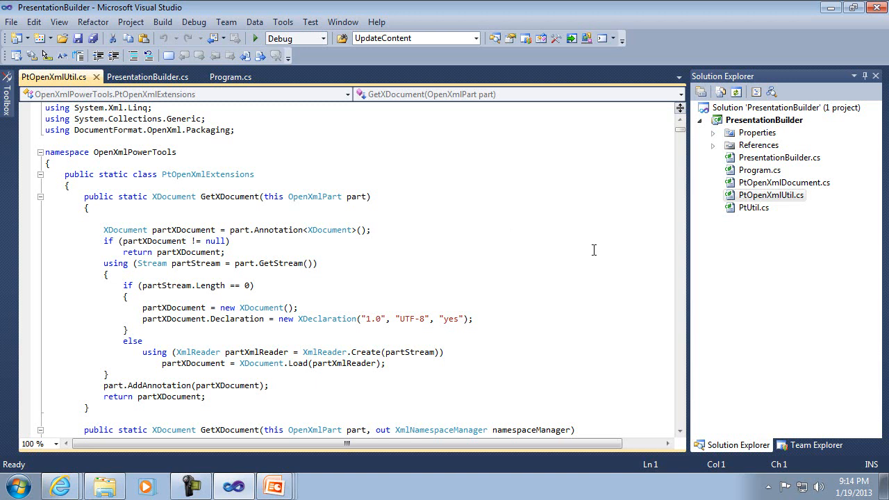
pyautogui.moveTo(616, 256)
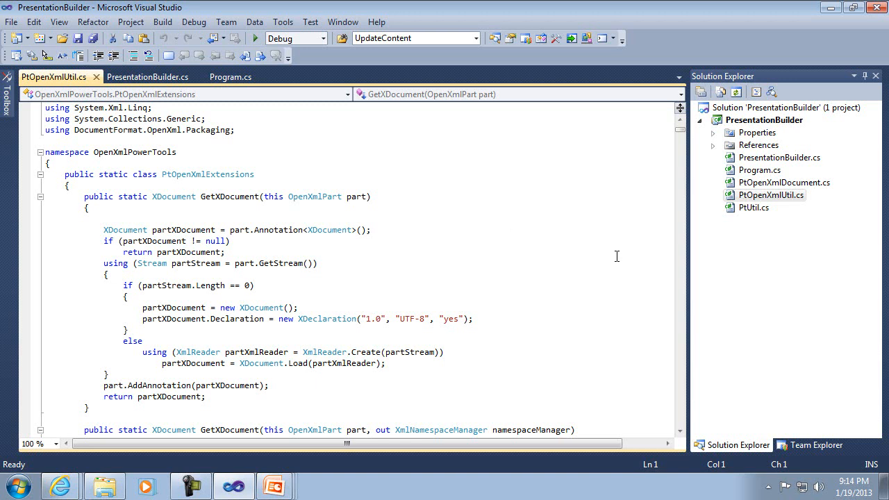
pyautogui.moveTo(652, 323)
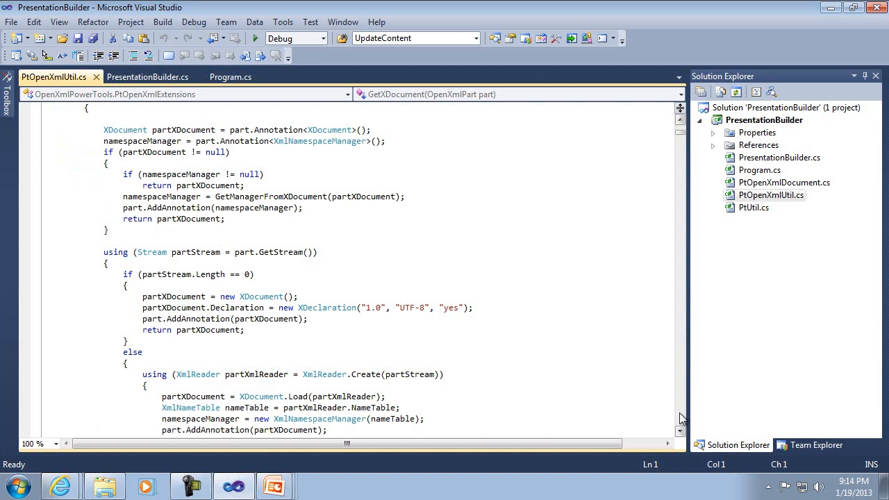
pyautogui.scroll(-3)
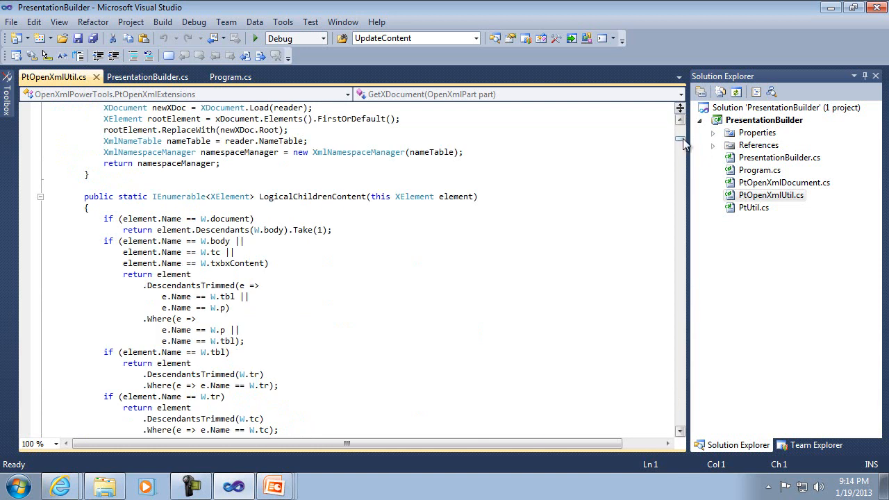
pyautogui.scroll(-3)
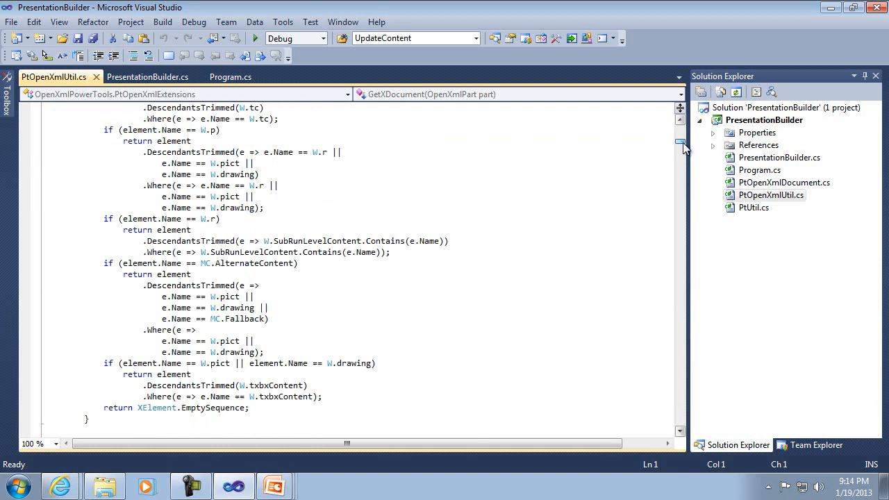
pyautogui.scroll(-3)
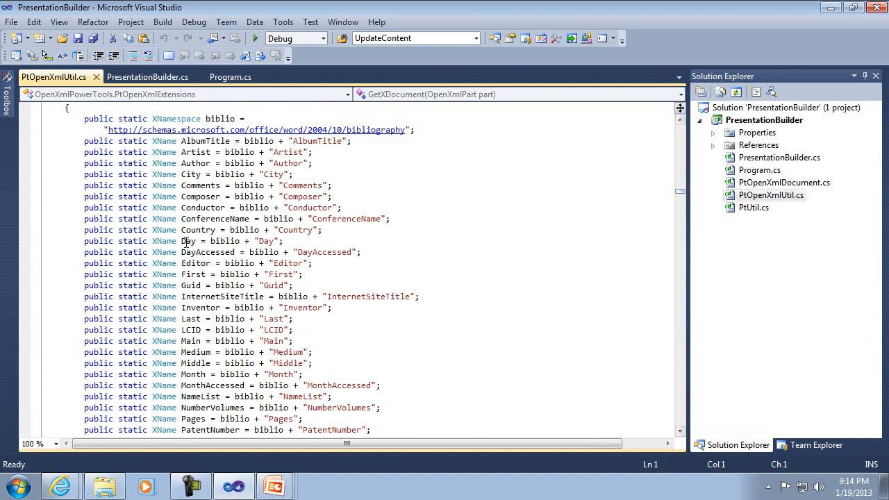
pyautogui.moveTo(525, 251)
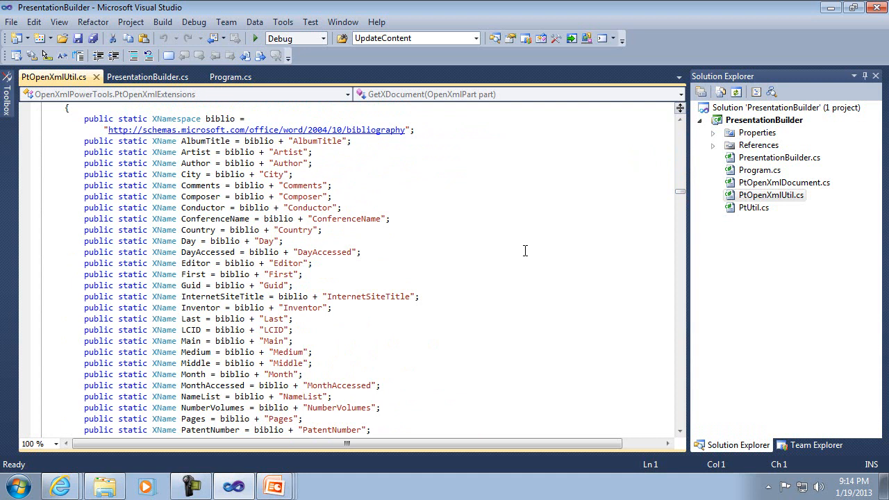
pyautogui.moveTo(531, 199)
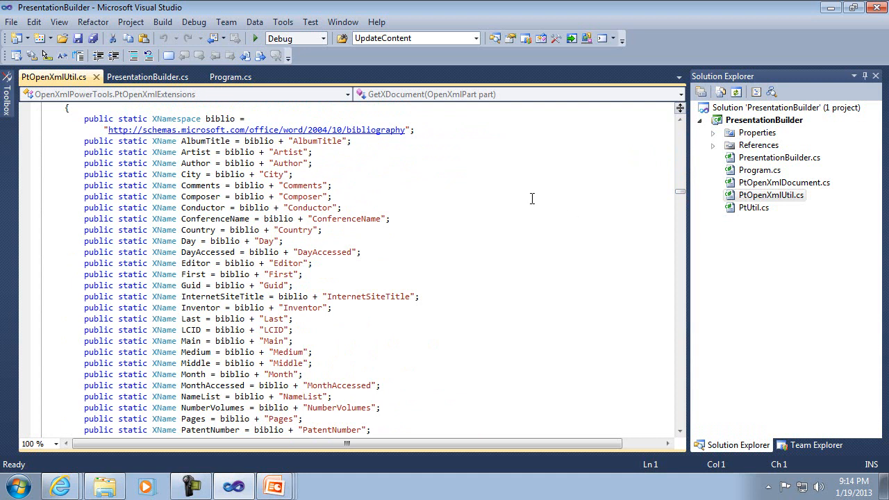
pyautogui.moveTo(96, 76)
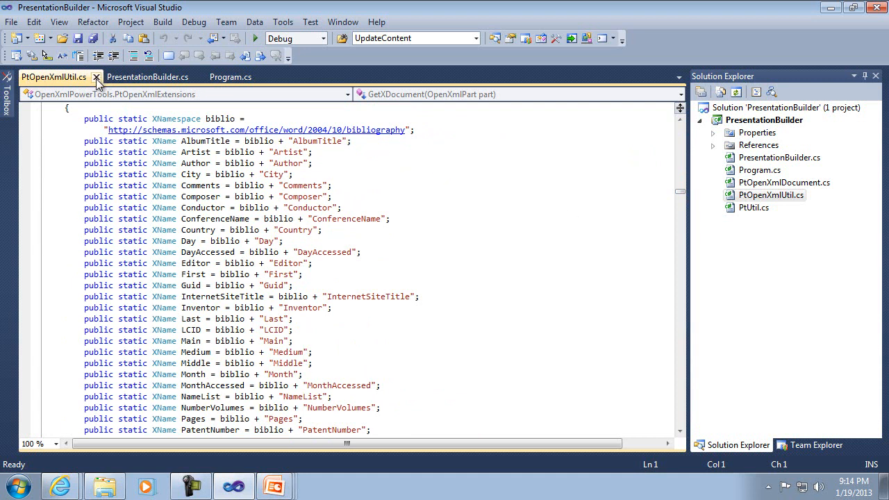
pyautogui.moveTo(98, 83)
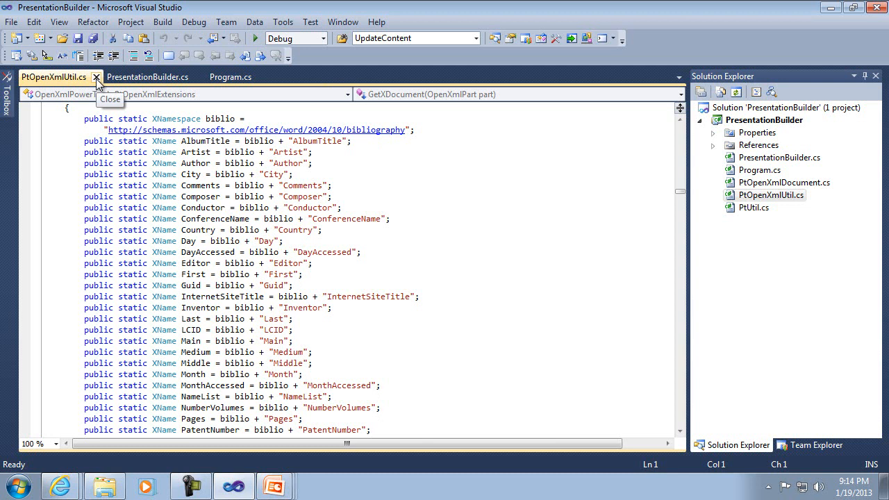
pyautogui.moveTo(726, 211)
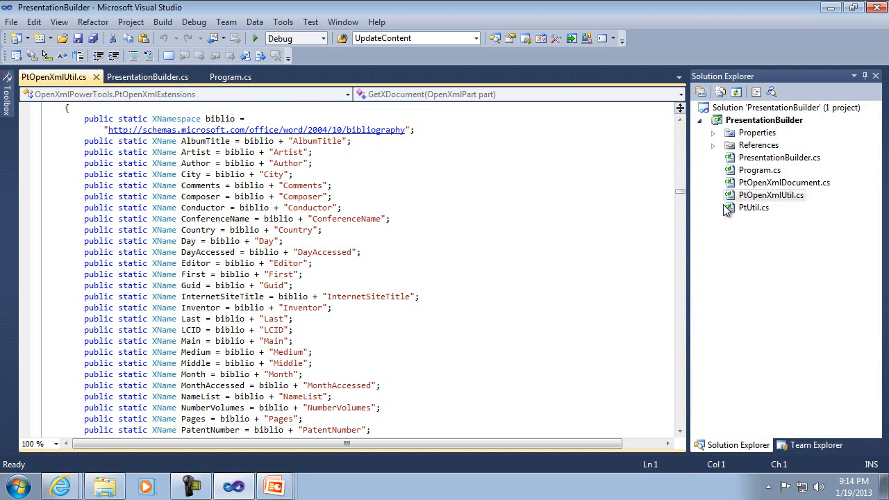
# Step: Browse PtOpenXmlUtil.cs's DGM, O and P namespace classes, close it, and open PtUtil.cs
pyautogui.scroll(-3)
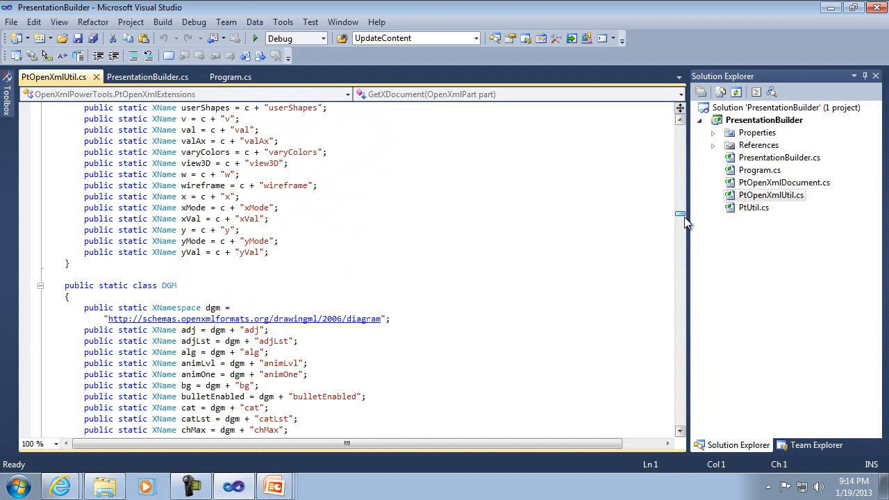
pyautogui.scroll(-3)
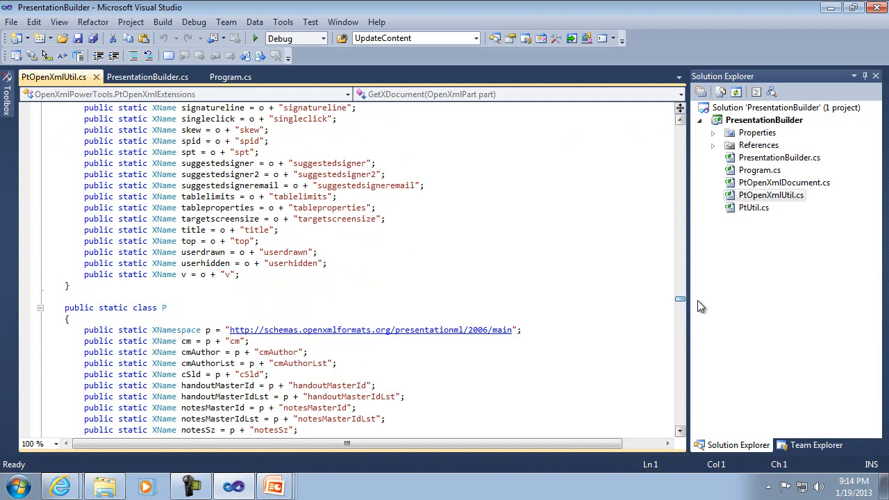
pyautogui.scroll(-3)
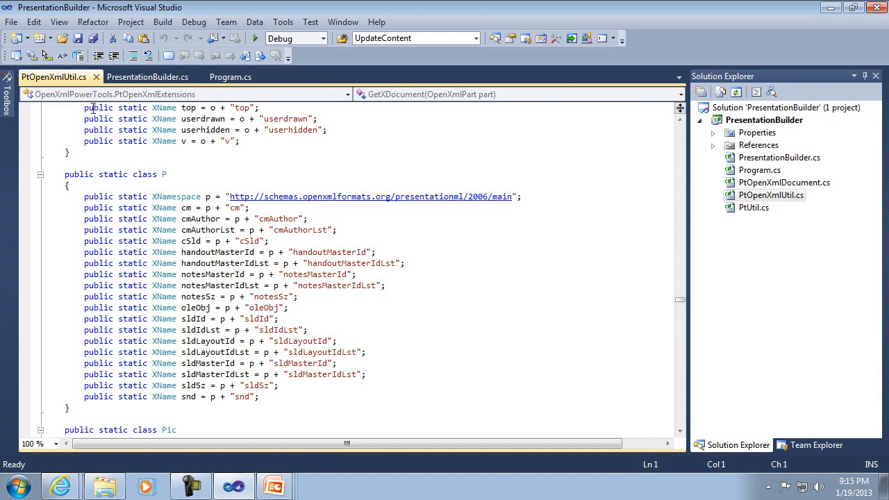
pyautogui.click(230, 76)
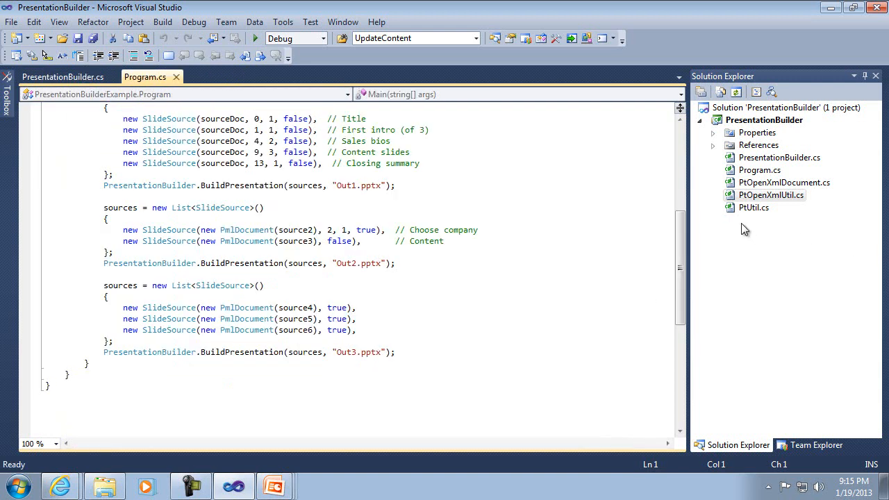
pyautogui.doubleClick(754, 207)
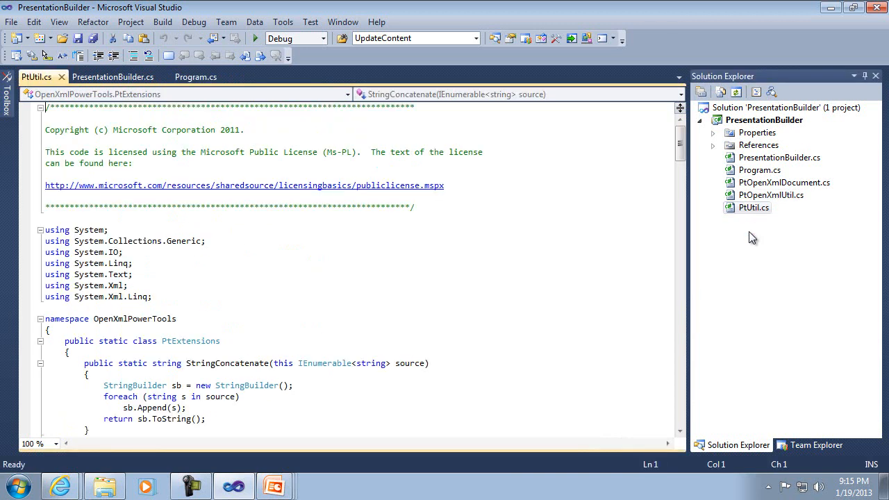
# Step: Read the StringConcatenate and Zip extension methods in PtUtil.cs
pyautogui.scroll(-3)
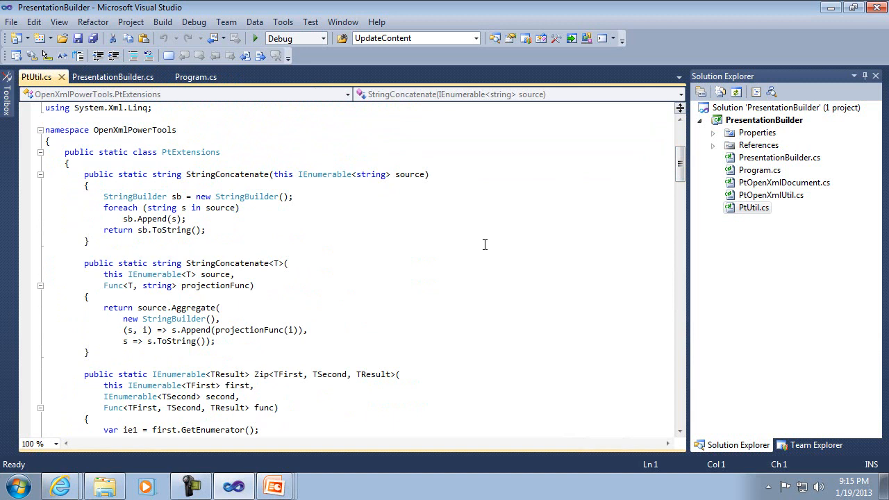
pyautogui.moveTo(575, 241)
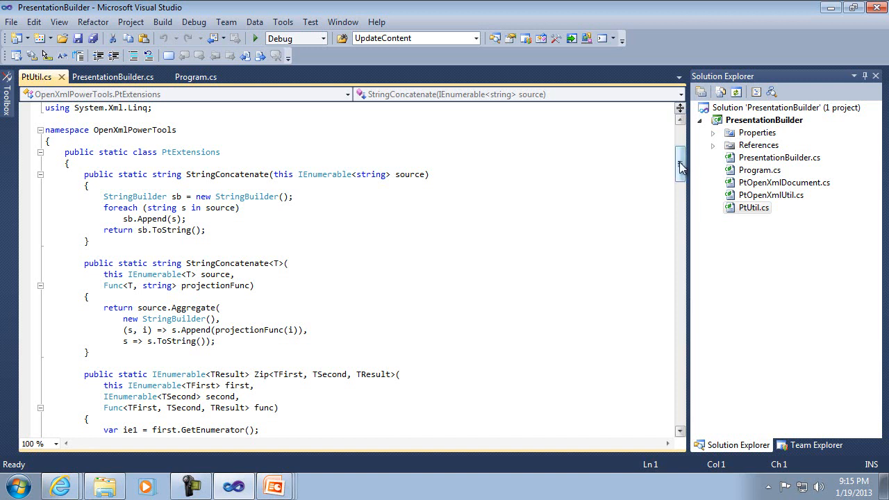
pyautogui.scroll(-3)
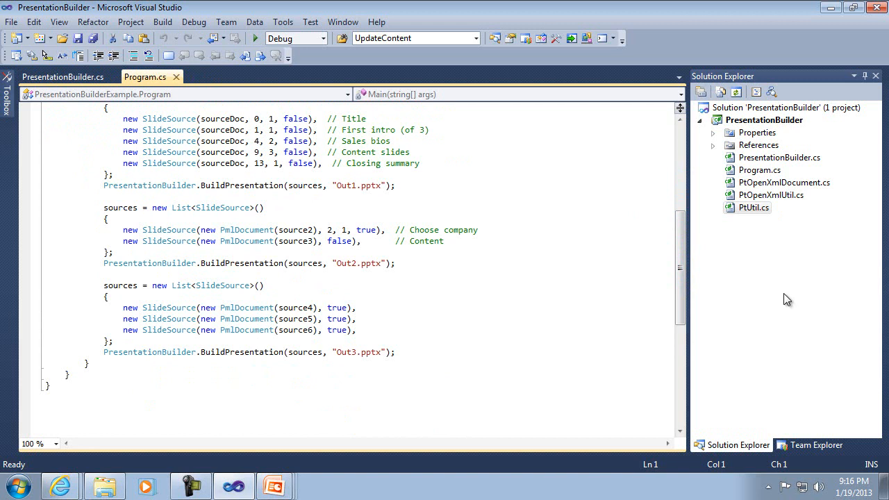
pyautogui.moveTo(732, 224)
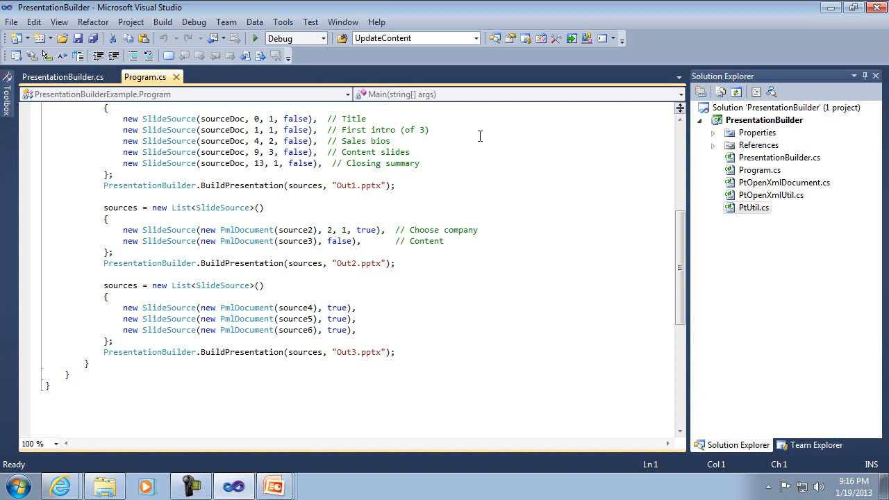
pyautogui.moveTo(466, 187)
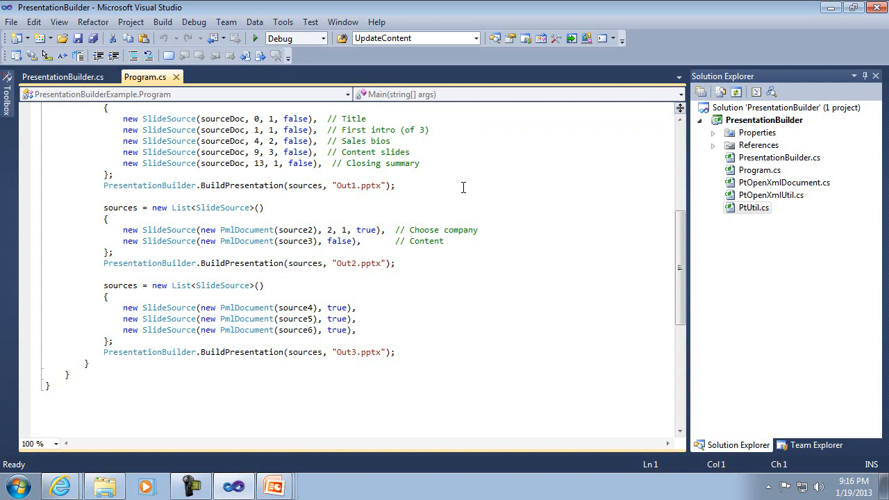
pyautogui.moveTo(369, 388)
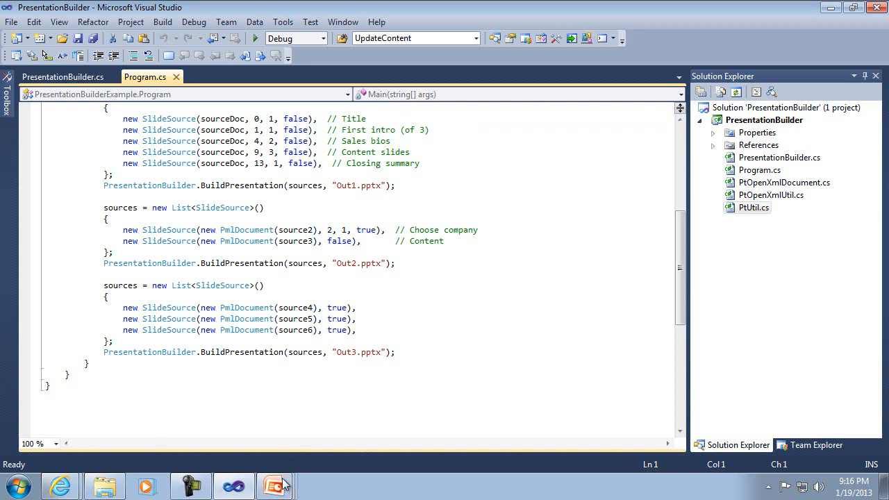
# Step: Switch from Visual Studio to the PowerPoint window showing Out3.pptx
pyautogui.click(274, 485)
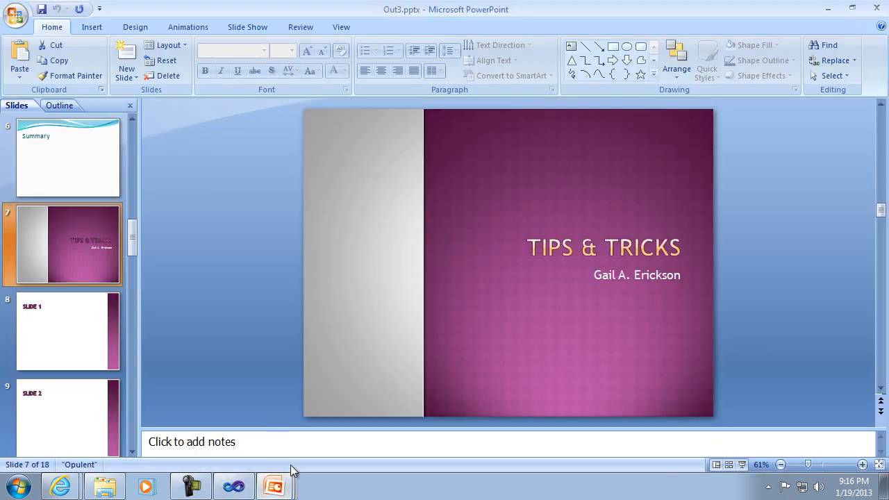
# Step: Leave Out3.pptx at its Tips & Tricks slide and bring up the PresentationBuilder folder in Windows Explorer
pyautogui.click(274, 485)
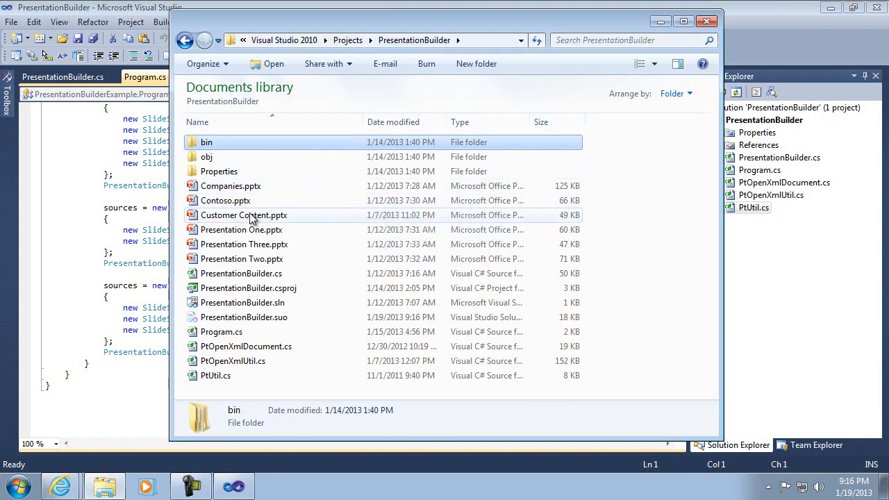
pyautogui.moveTo(297, 236)
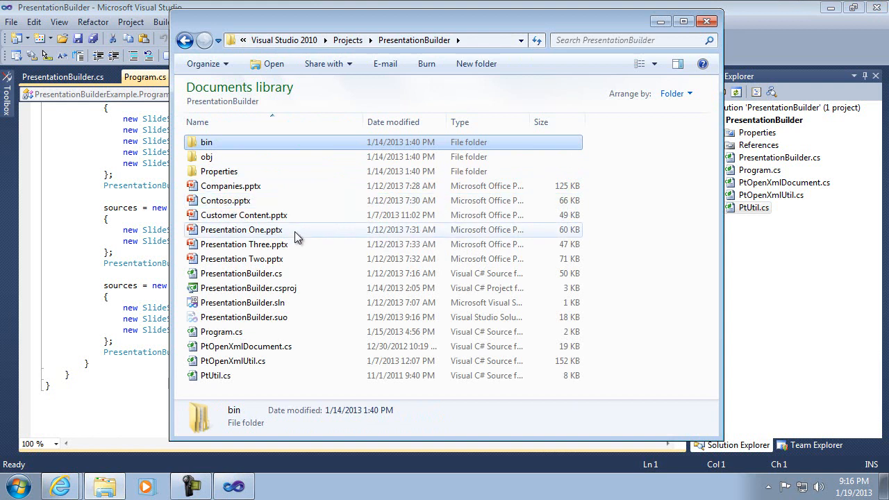
pyautogui.moveTo(238, 219)
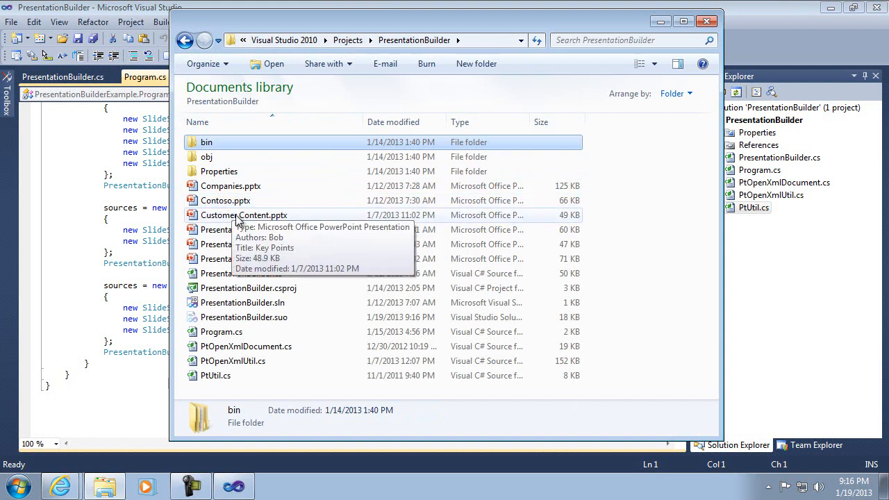
# Step: Open Customer Content.pptx from the PresentationBuilder folder into PowerPoint
pyautogui.doubleClick(243, 214)
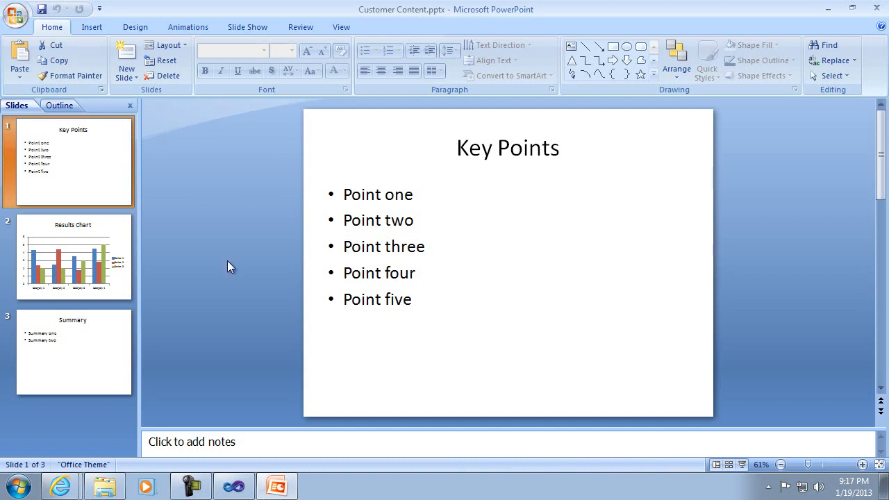
# Step: View the Results Chart slide of Customer Content.pptx, then close the presentation
pyautogui.click(72, 257)
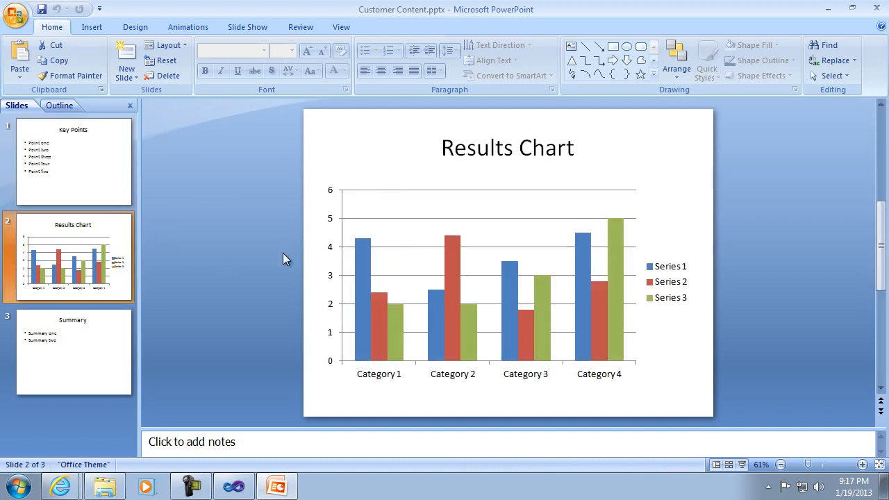
pyautogui.moveTo(160, 244)
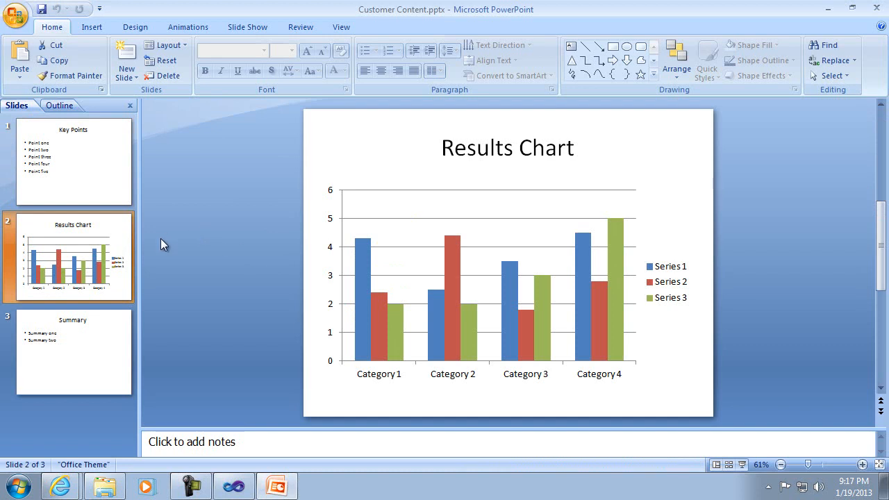
pyautogui.click(73, 161)
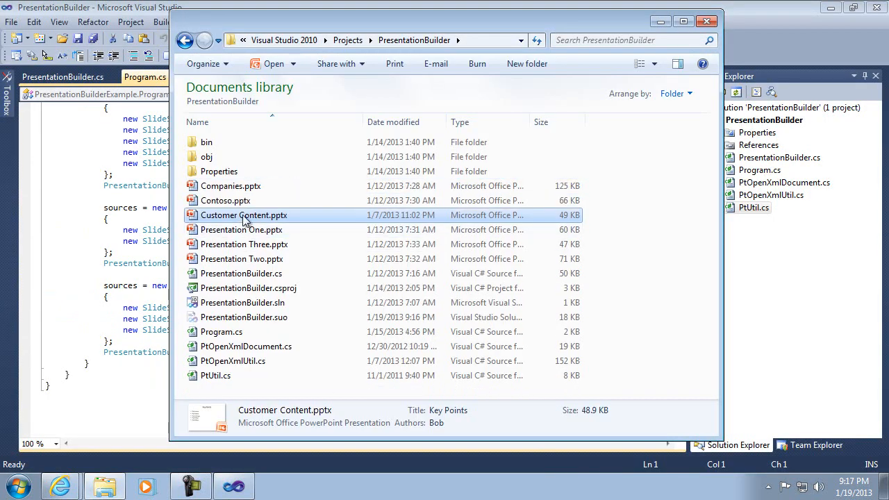
pyautogui.moveTo(243, 219)
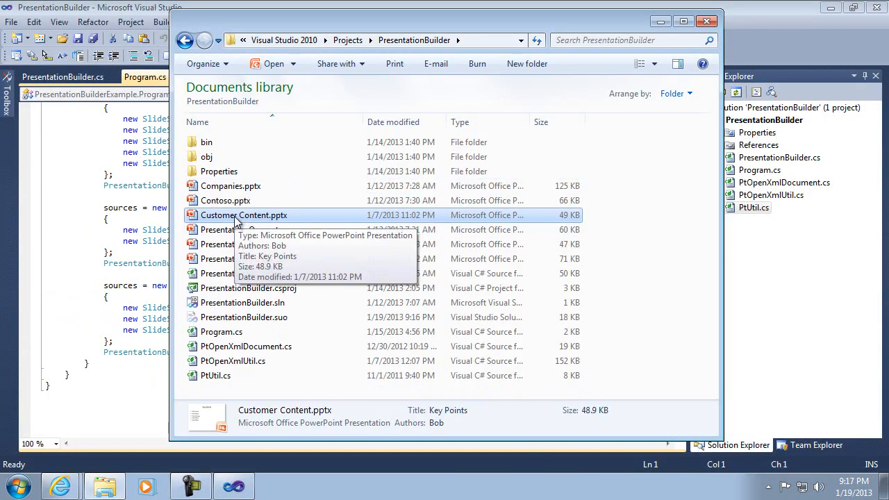
pyautogui.moveTo(250, 219)
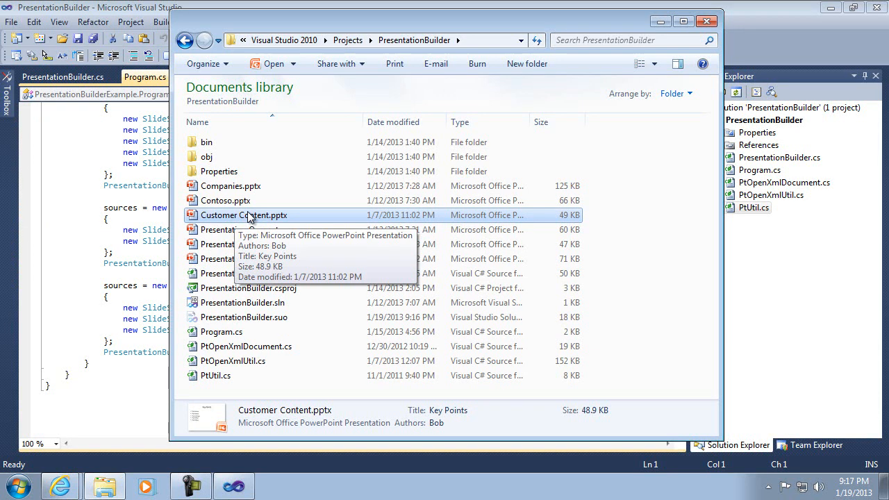
pyautogui.moveTo(75, 193)
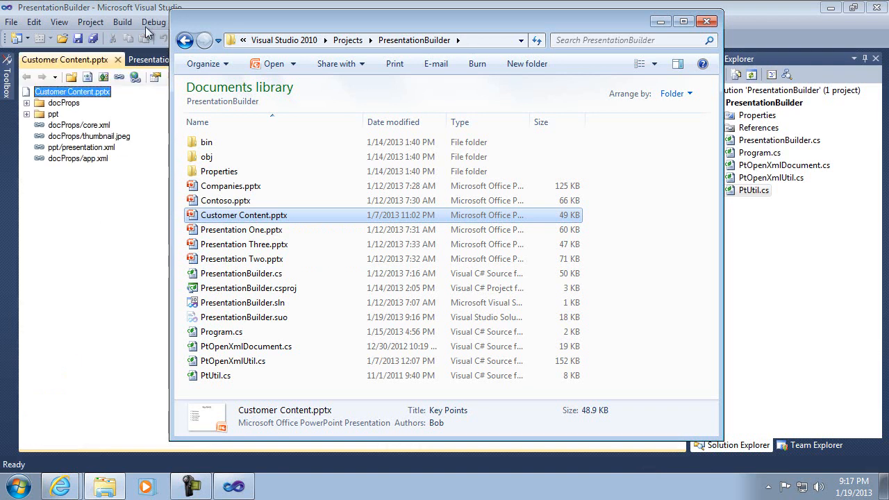
# Step: In the package view, expand Customer Content.pptx's ppt folder and presentation.xml's relationships to slides, theme and slideMaster
pyautogui.click(706, 21)
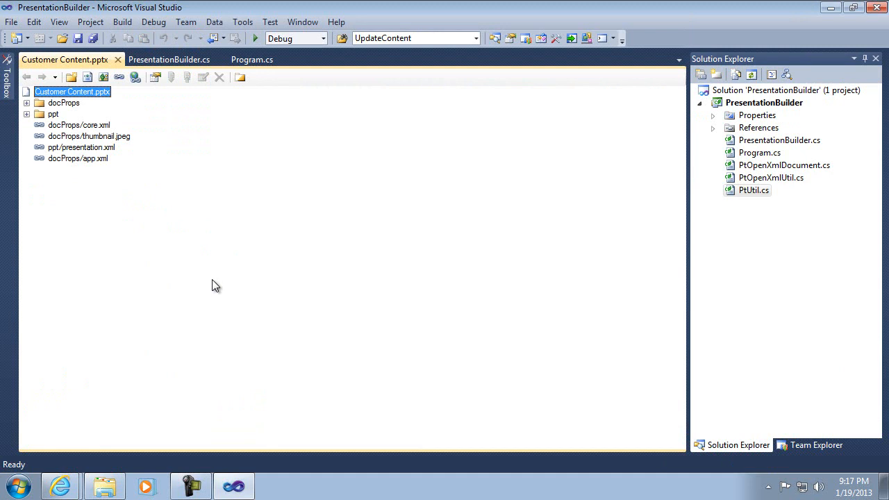
pyautogui.moveTo(185, 202)
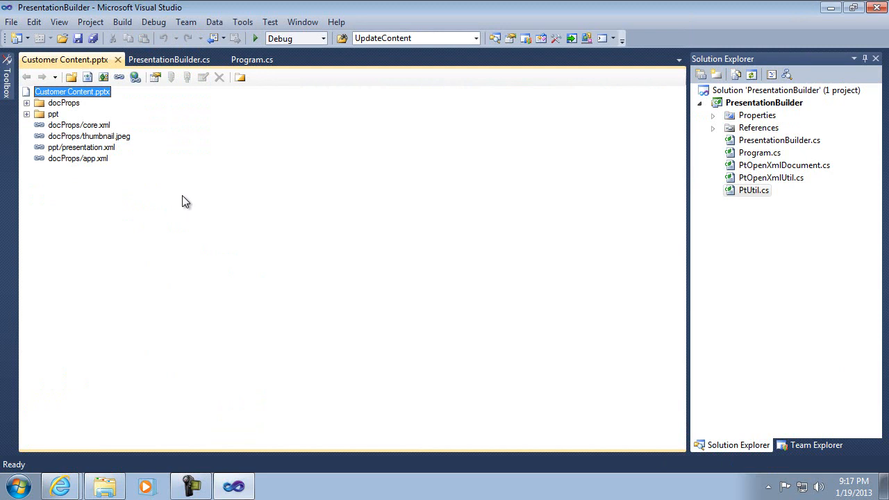
pyautogui.moveTo(22, 145)
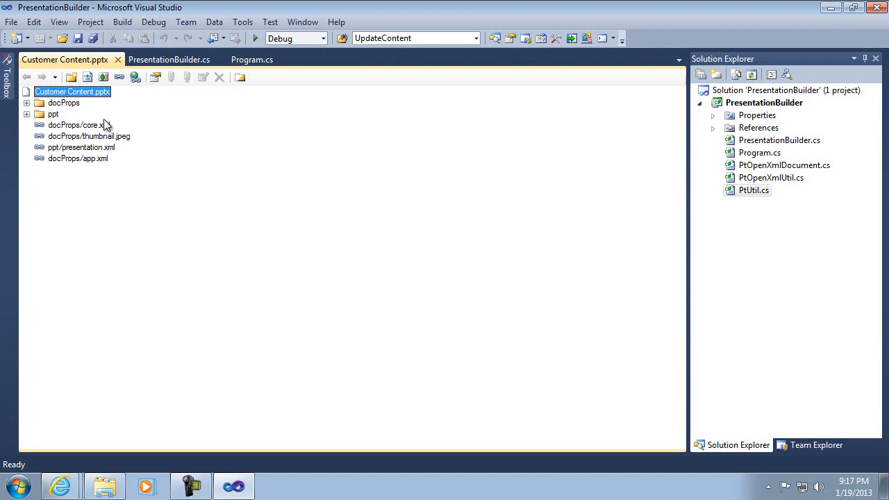
pyautogui.click(26, 114)
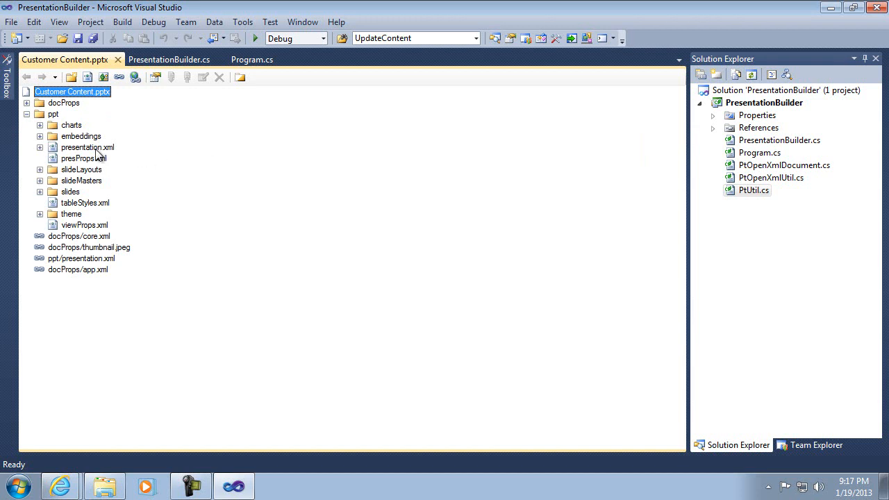
pyautogui.moveTo(184, 154)
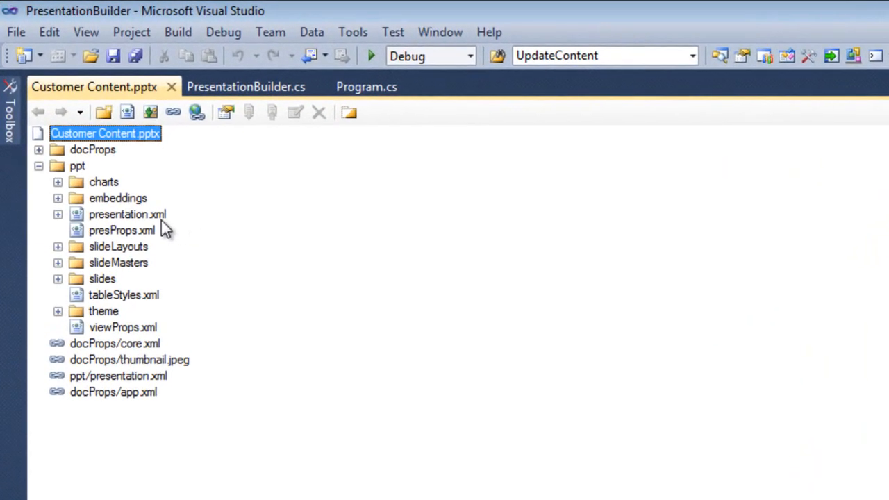
pyautogui.click(127, 213)
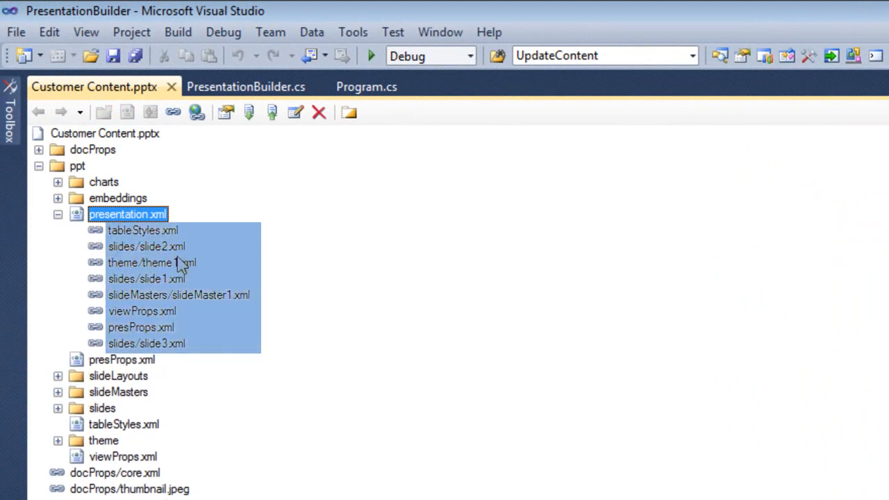
pyautogui.moveTo(446, 300)
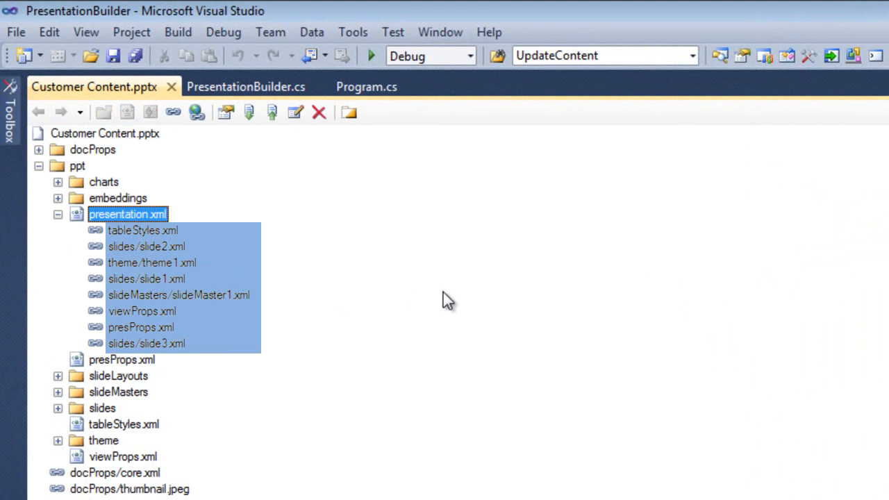
pyautogui.moveTo(355, 295)
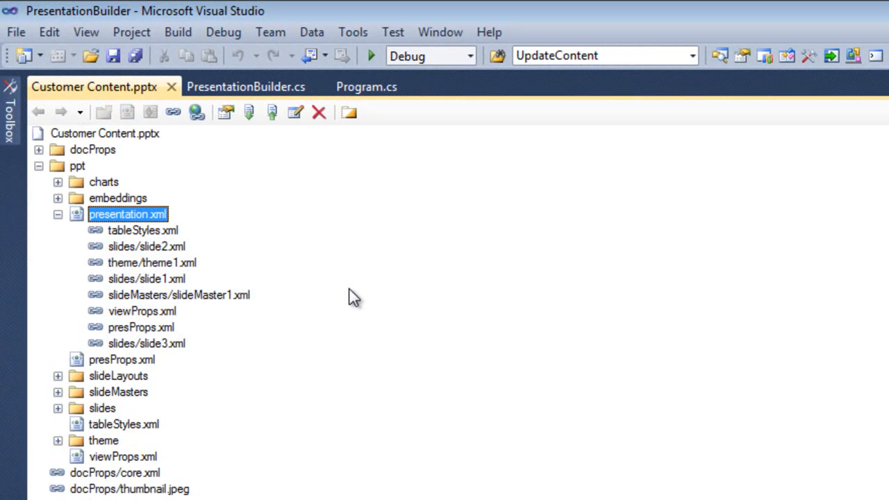
pyautogui.moveTo(361, 294)
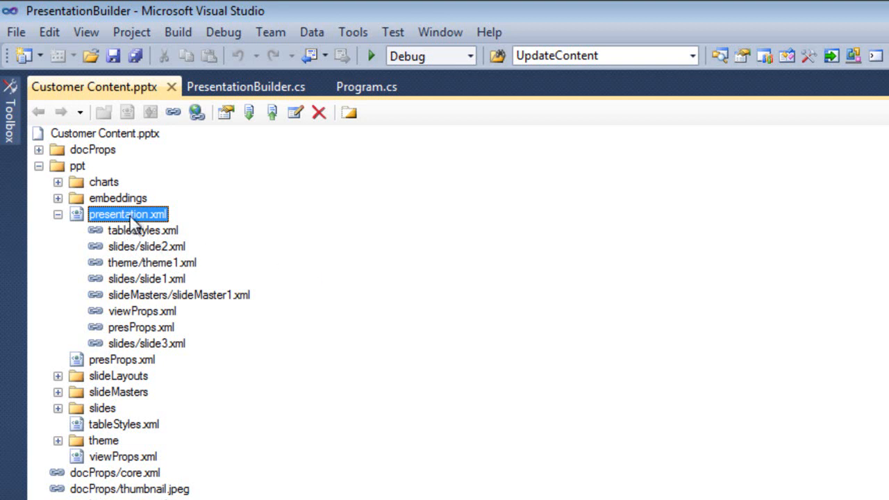
# Step: Open presentation.xml as formatted XML and read its sldMasterIdLst, slide ID list and slide size
pyautogui.doubleClick(127, 214)
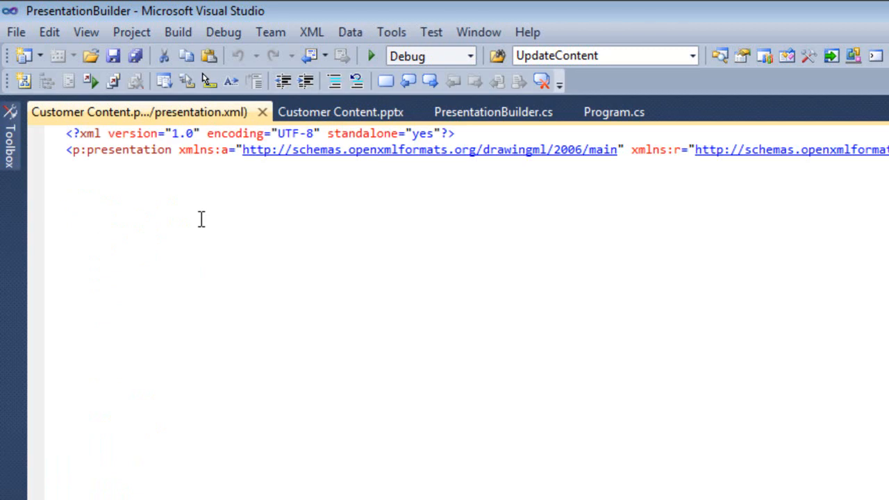
pyautogui.click(68, 132)
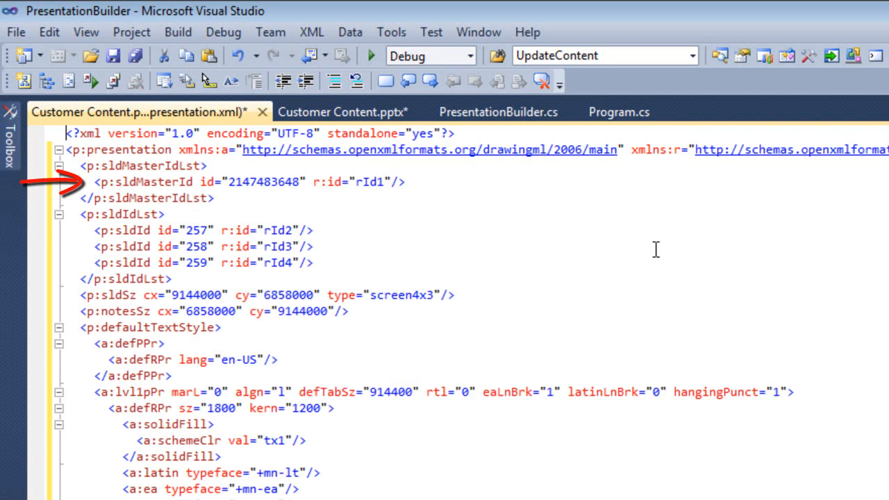
pyautogui.moveTo(306, 181); pyautogui.dragTo(392, 181)
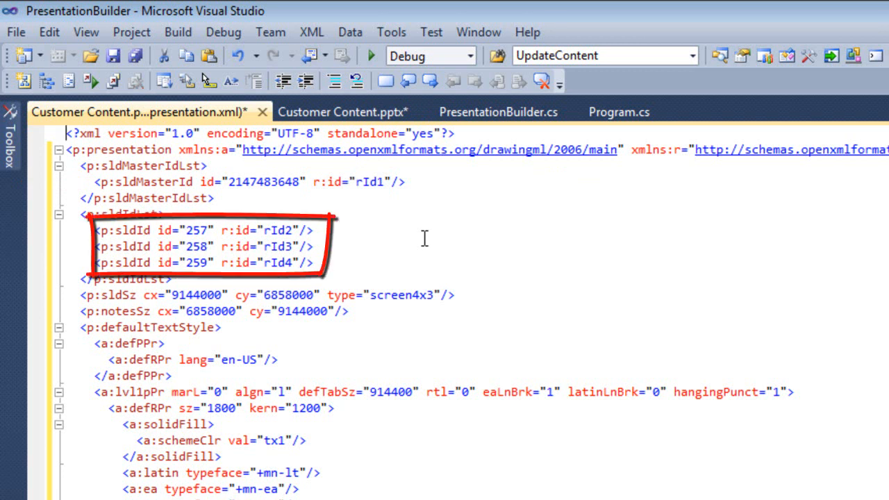
pyautogui.moveTo(223, 230); pyautogui.dragTo(314, 262)
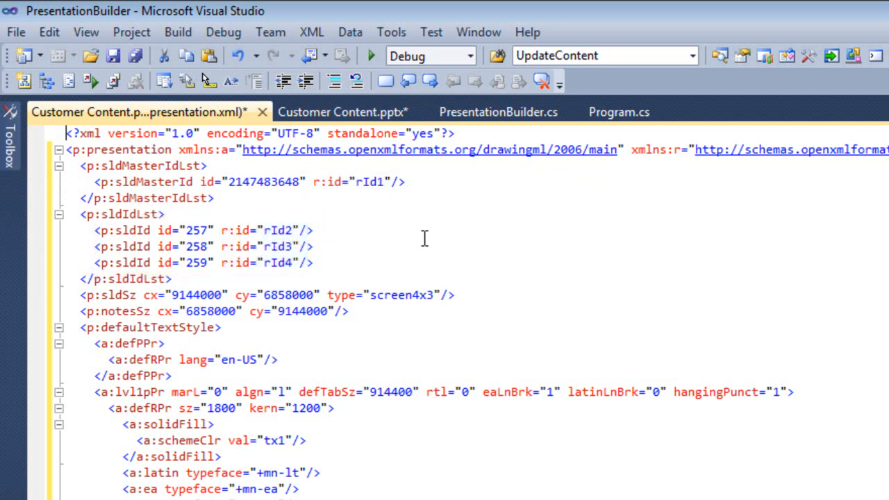
pyautogui.scroll(-3)
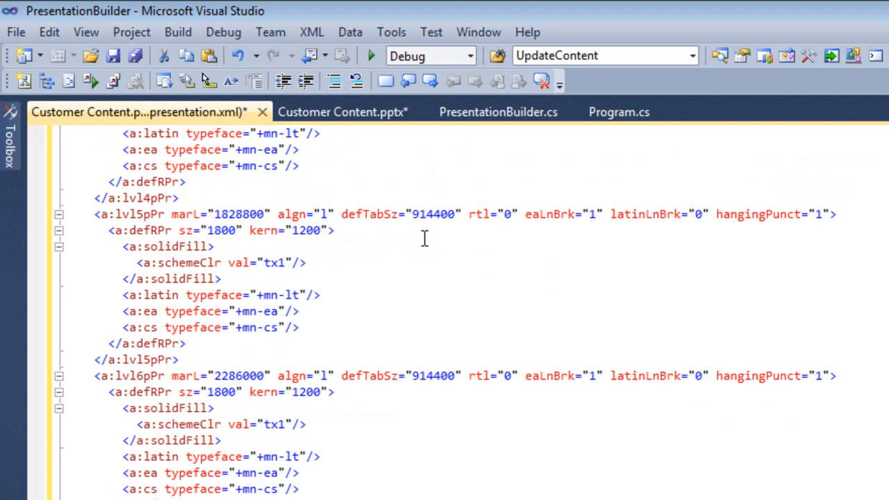
pyautogui.scroll(-3)
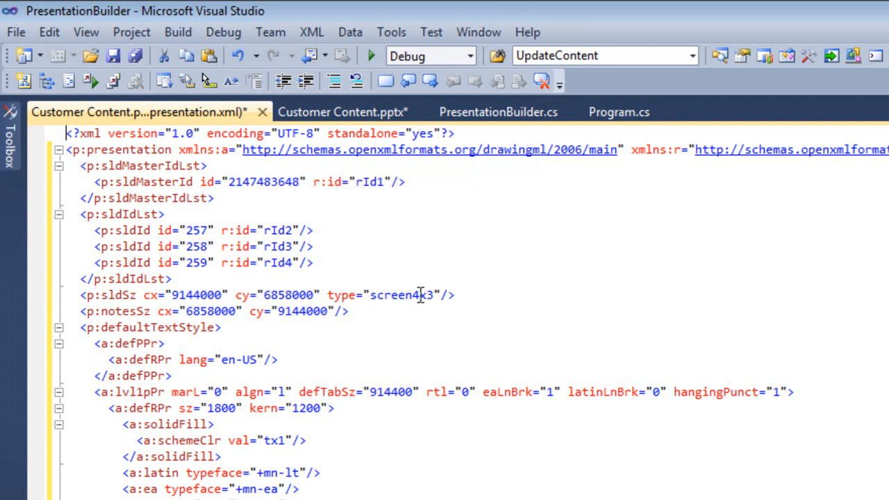
pyautogui.moveTo(596, 220)
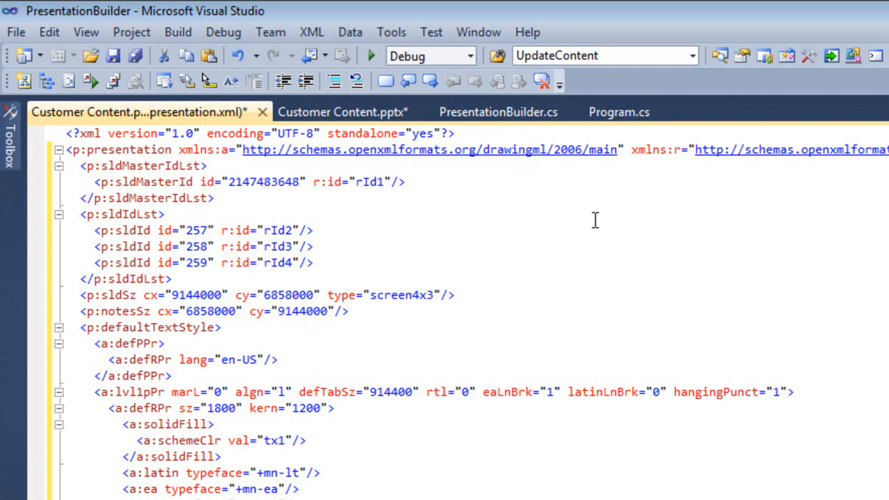
pyautogui.moveTo(583, 254)
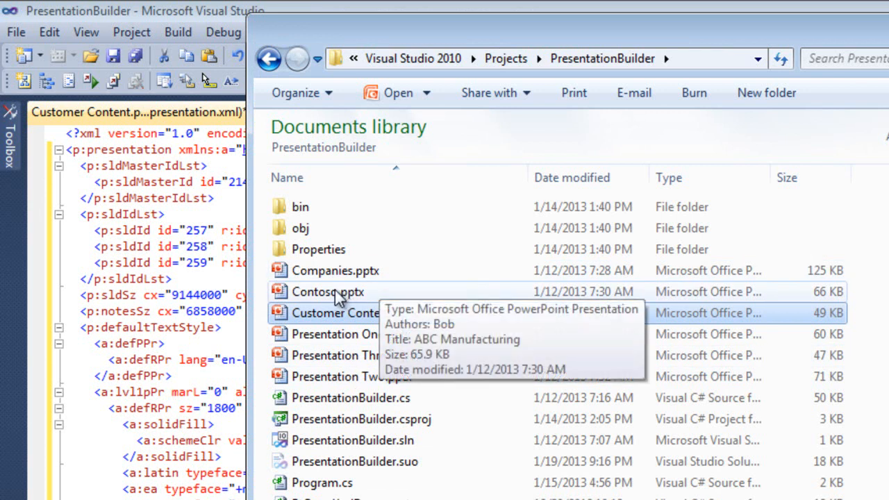
# Step: View Companies.pptx's presentation.xml with its three slide master IDs and three slide IDs
pyautogui.doubleClick(335, 270)
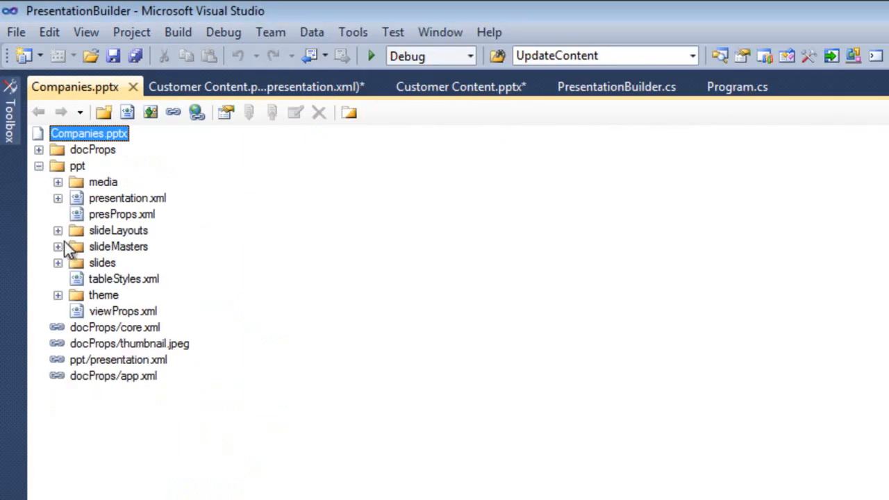
pyautogui.doubleClick(127, 198)
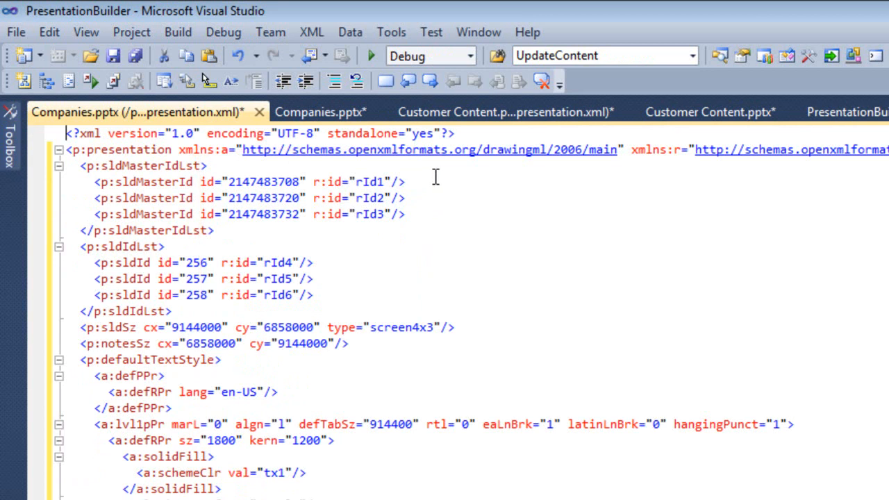
pyautogui.moveTo(455, 196)
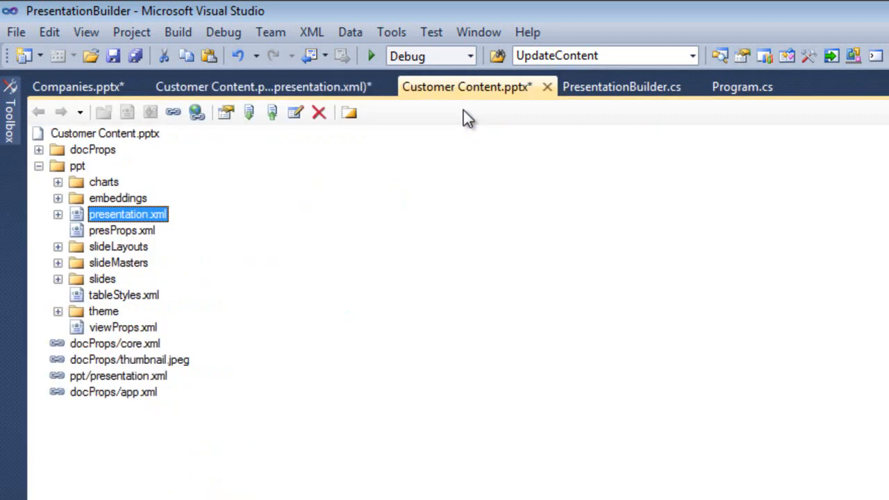
# Step: Expand slides, slide2.xml and chart1.xml to reveal the embedded Excel worksheet relationship
pyautogui.click(59, 278)
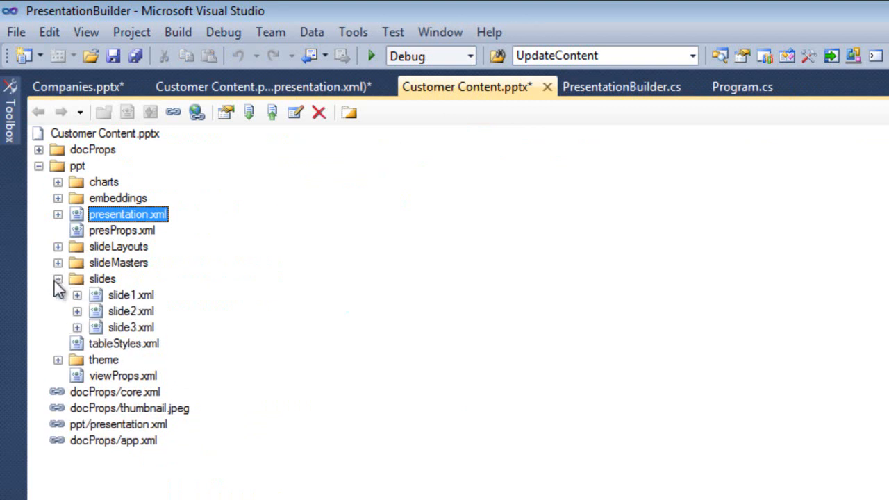
pyautogui.click(77, 311)
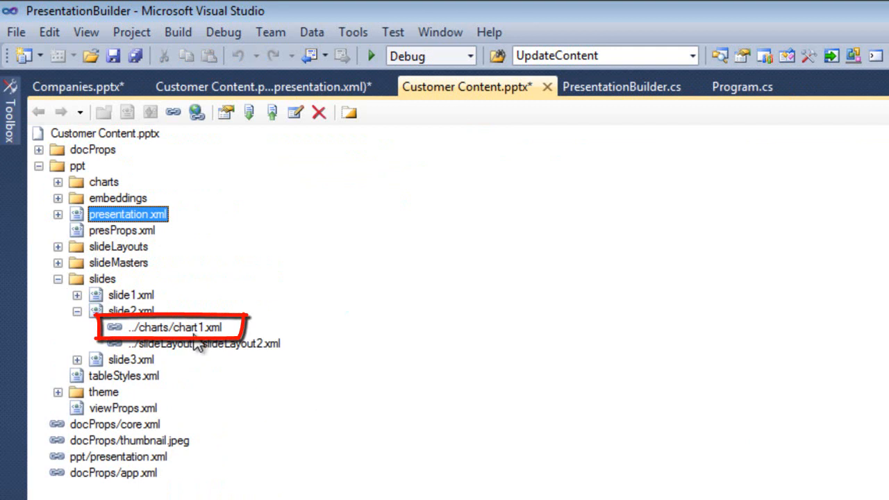
pyautogui.moveTo(326, 307)
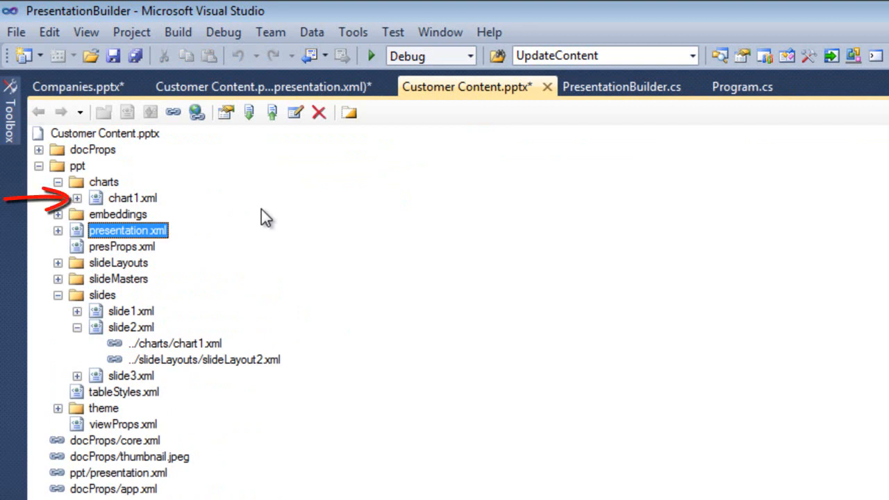
pyautogui.click(77, 198)
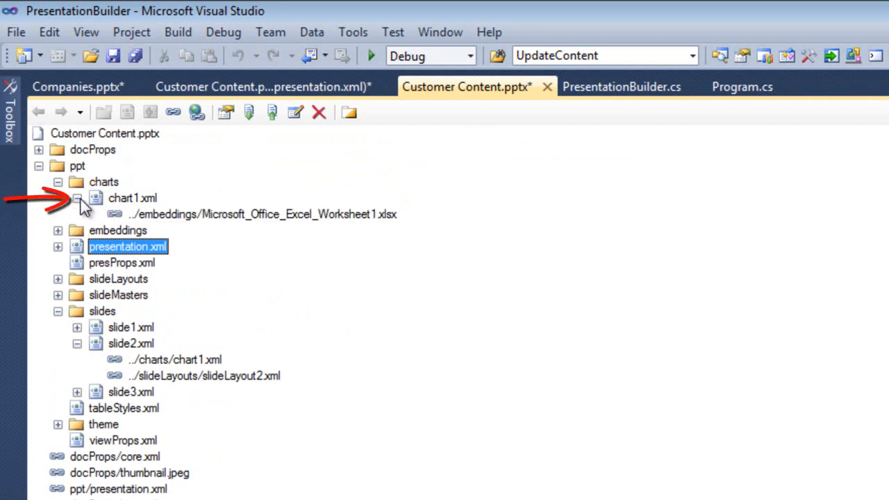